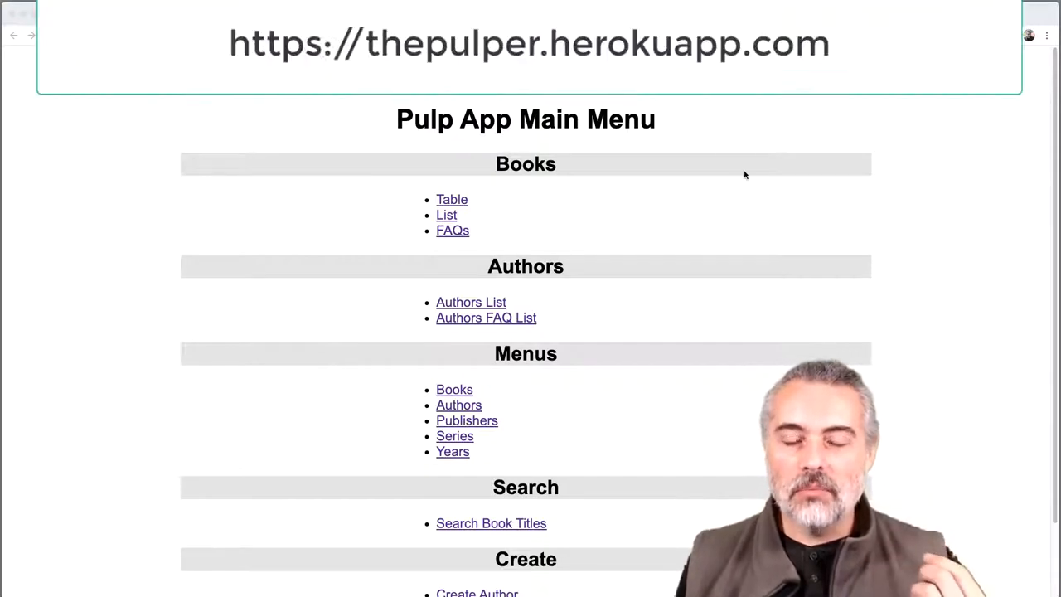
{"action": "mouse_move", "coordinate": [733, 176]}
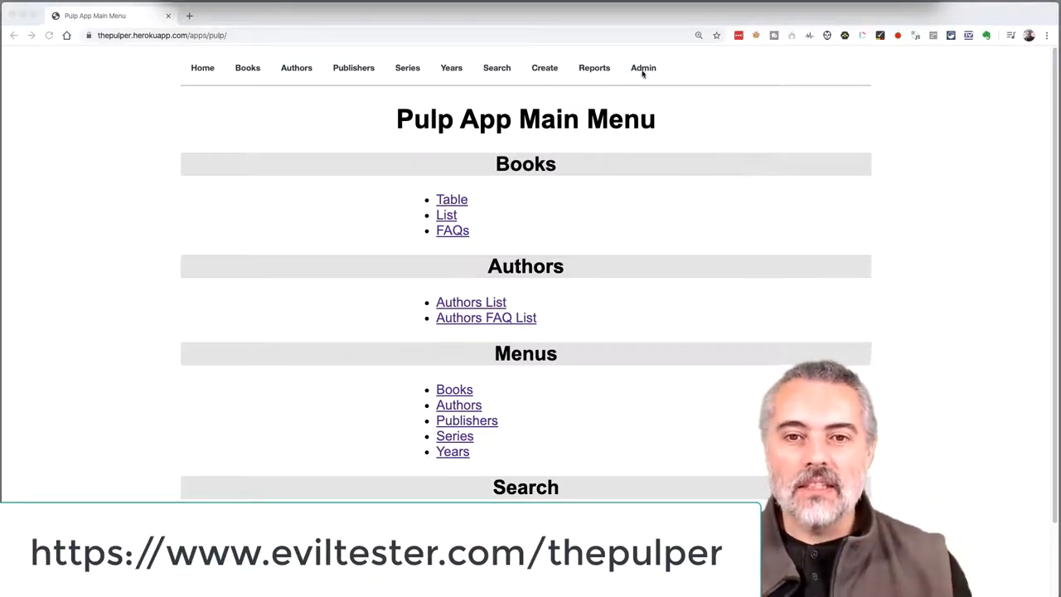
Open the Table of Books from the Books menu and scroll through it.
{"action": "left_click", "coordinate": [643, 67]}
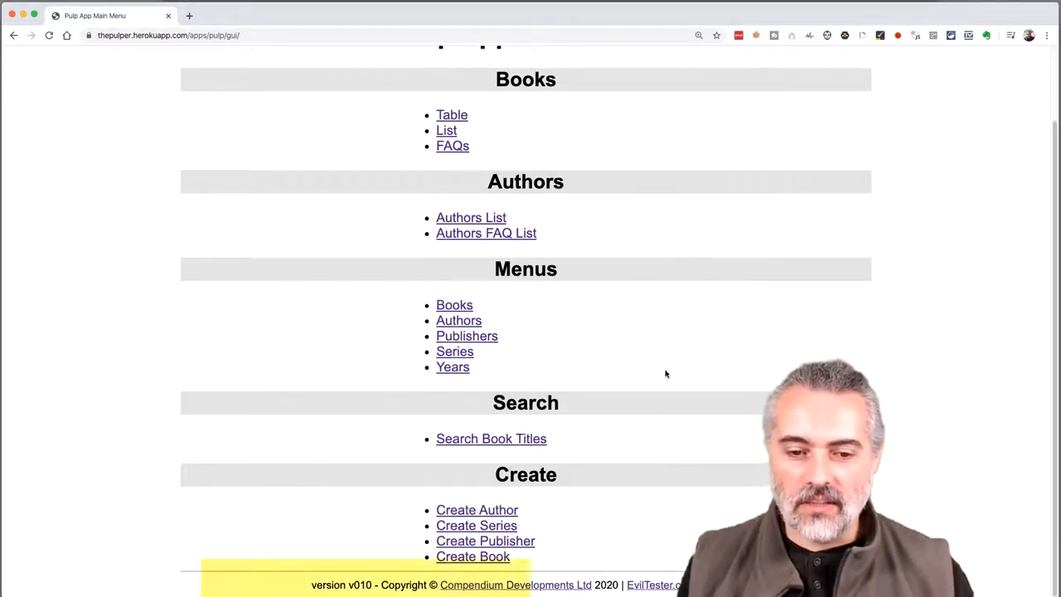
{"action": "mouse_move", "coordinate": [637, 173]}
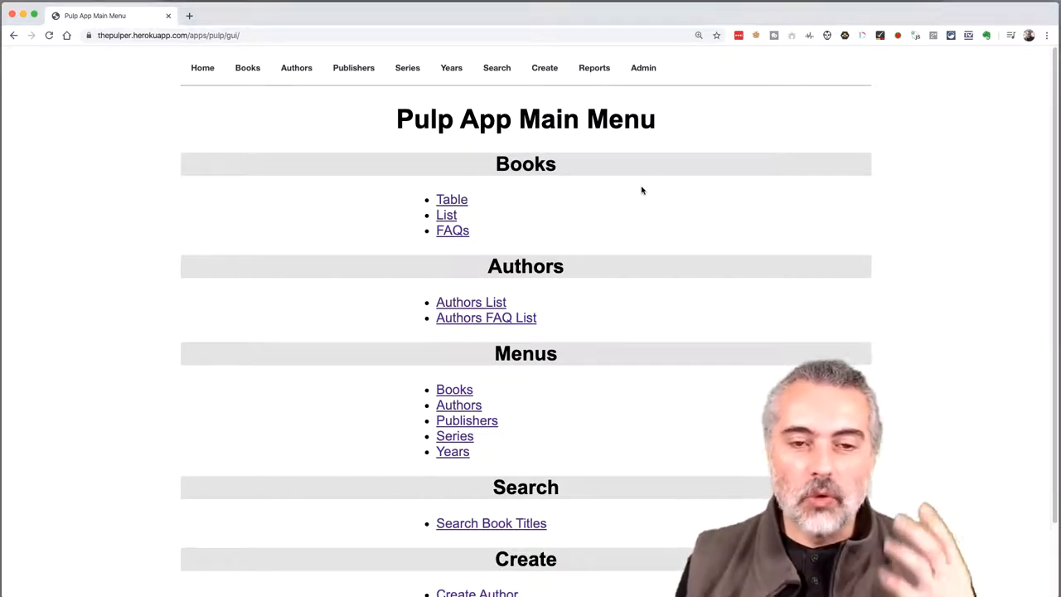
{"action": "left_click", "coordinate": [247, 67]}
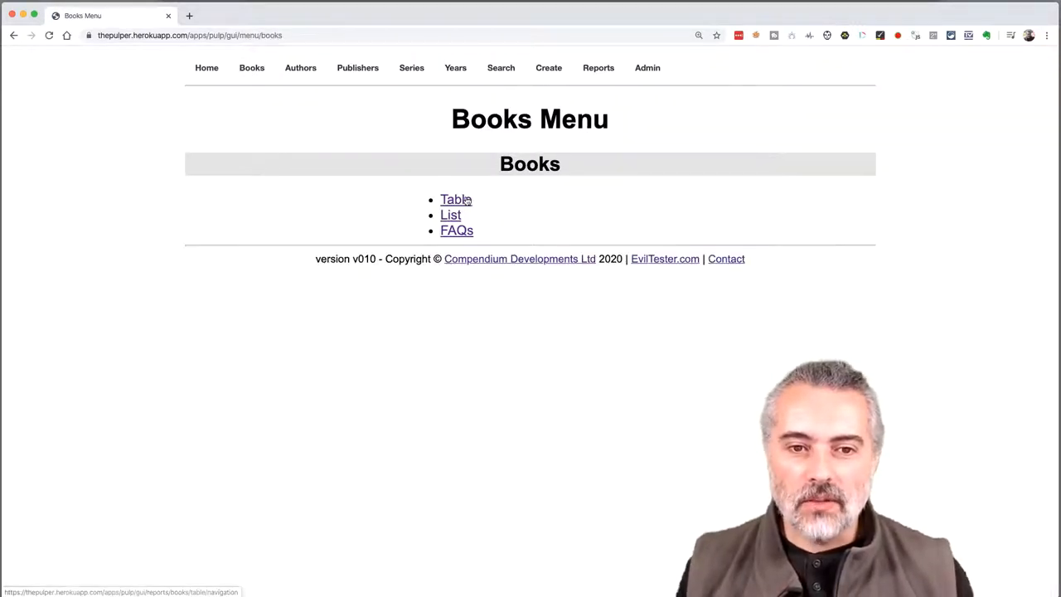
{"action": "left_click", "coordinate": [456, 199]}
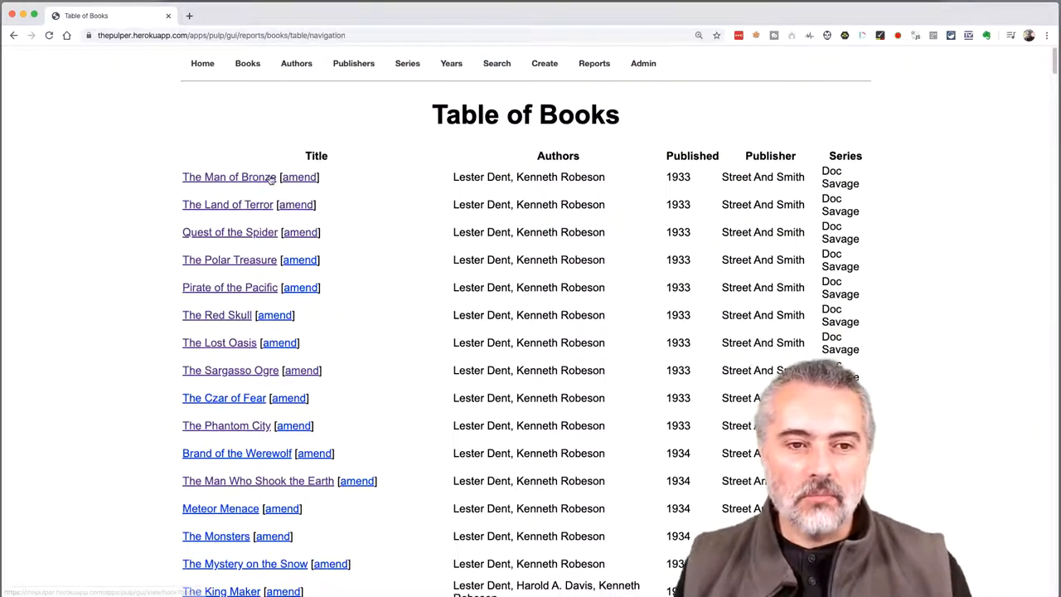
{"action": "scroll", "scroll_direction": "down", "scroll_amount": 3}
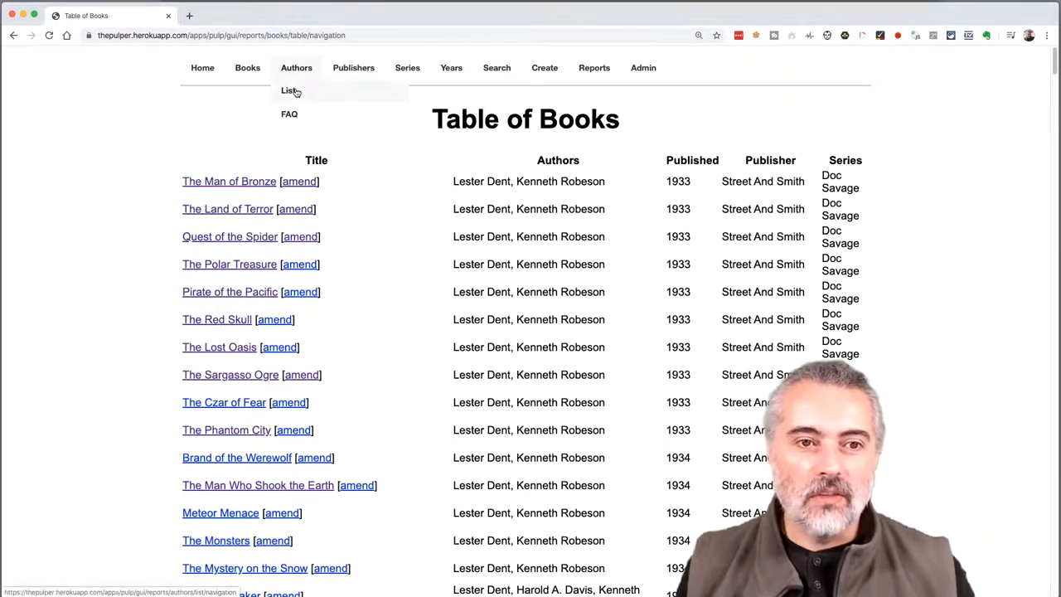
Visit the List of Authors briefly, then return to the Table of Books and scroll down.
{"action": "left_click", "coordinate": [287, 90]}
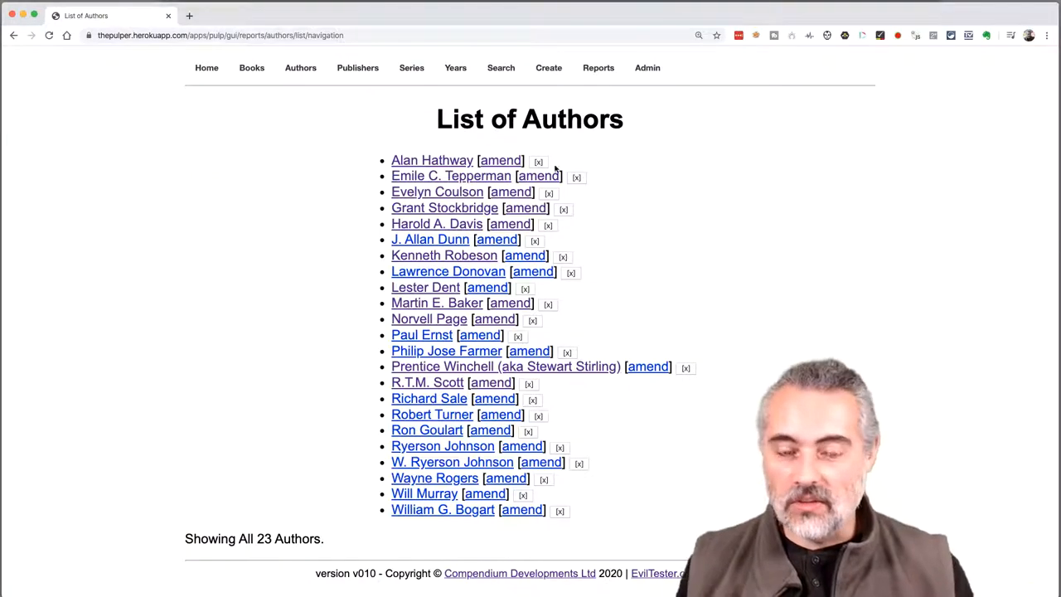
{"action": "left_click", "coordinate": [251, 67]}
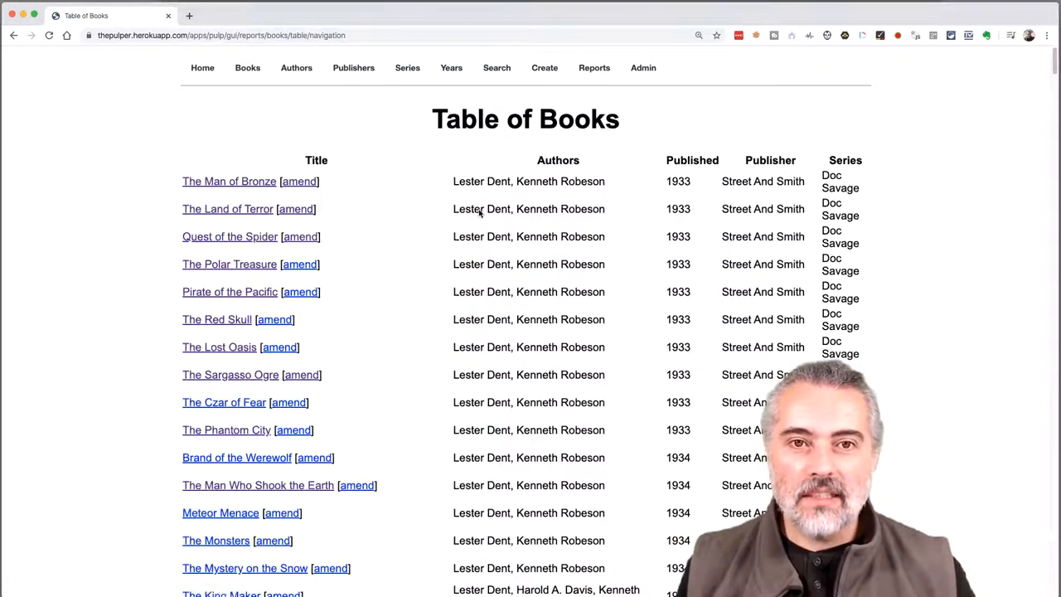
{"action": "scroll", "scroll_direction": "down", "scroll_amount": 3}
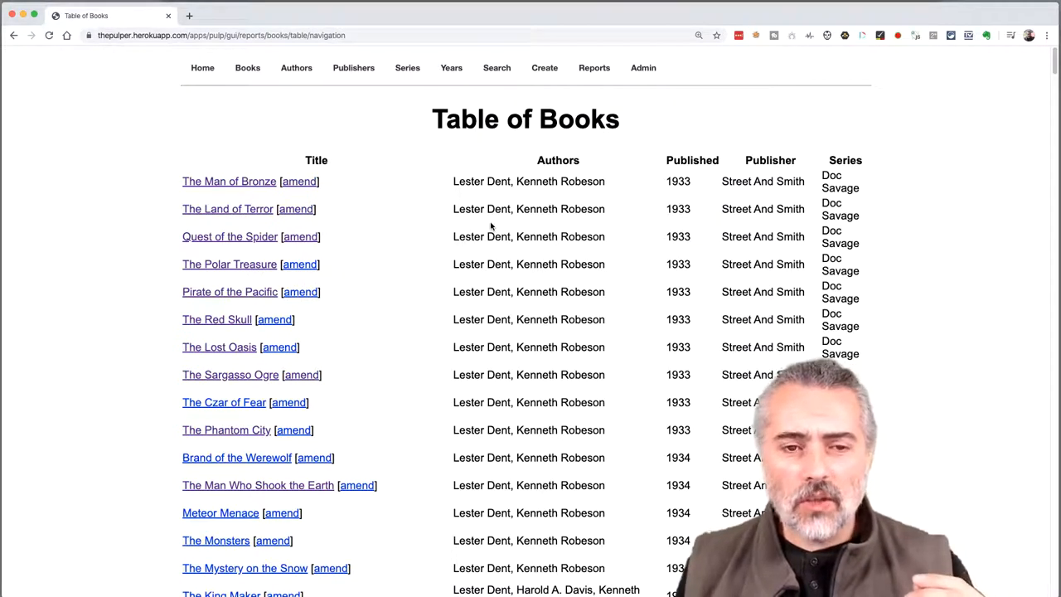
{"action": "mouse_move", "coordinate": [483, 198]}
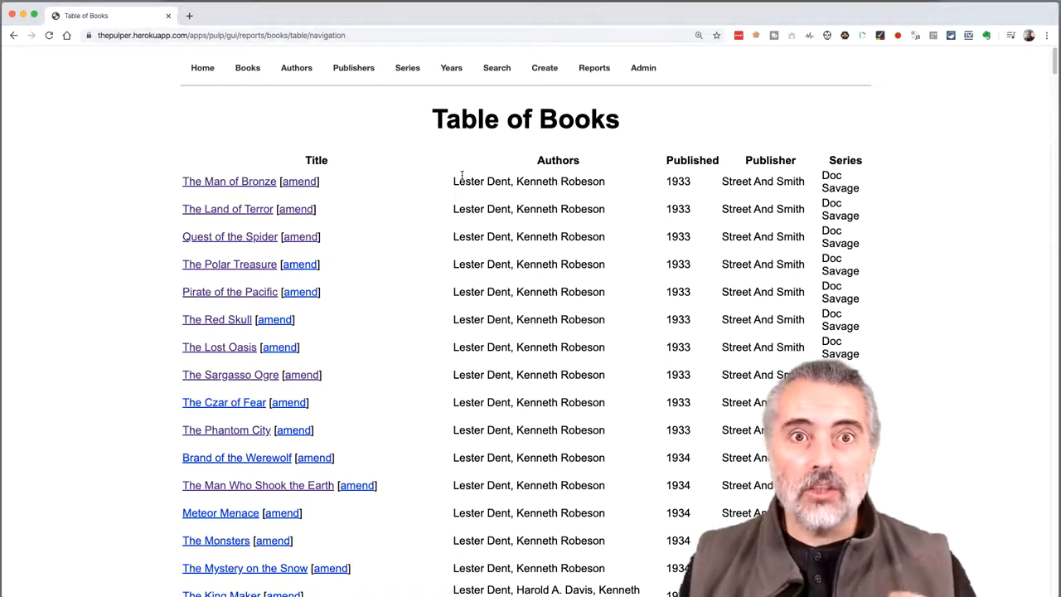
{"action": "mouse_move", "coordinate": [418, 165]}
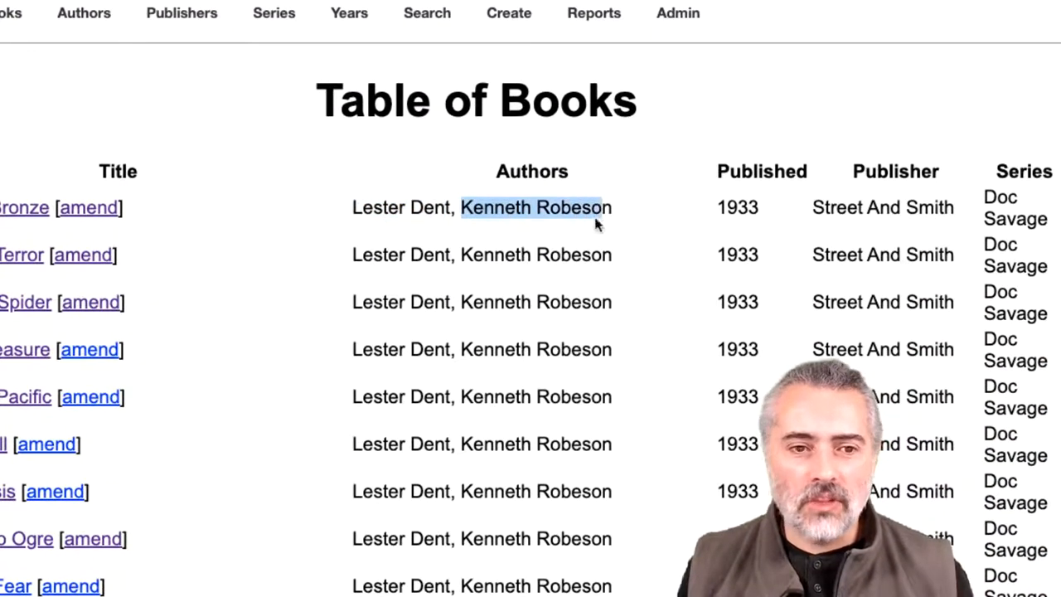
{"action": "scroll", "scroll_direction": "down", "scroll_amount": 3}
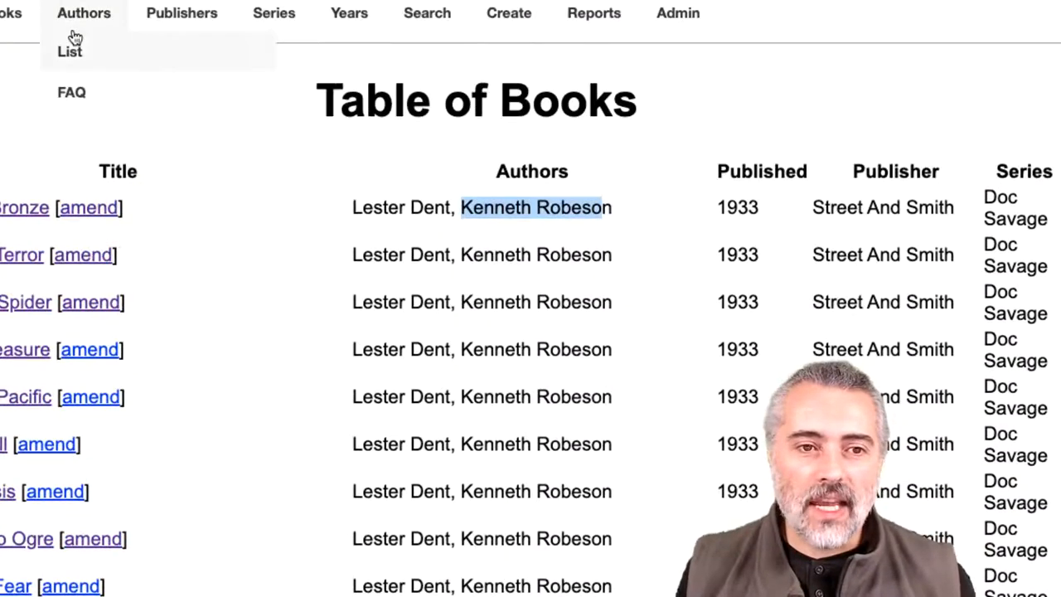
Delete Lester Dent and Kenneth Robeson from the List of Authors.
{"action": "left_click", "coordinate": [70, 51]}
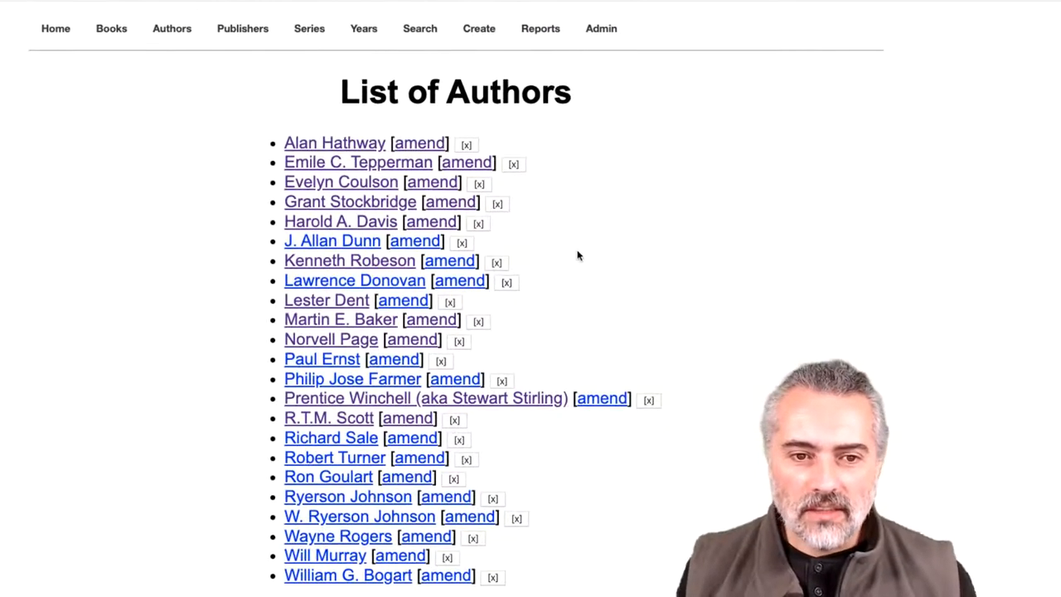
{"action": "left_click", "coordinate": [450, 301]}
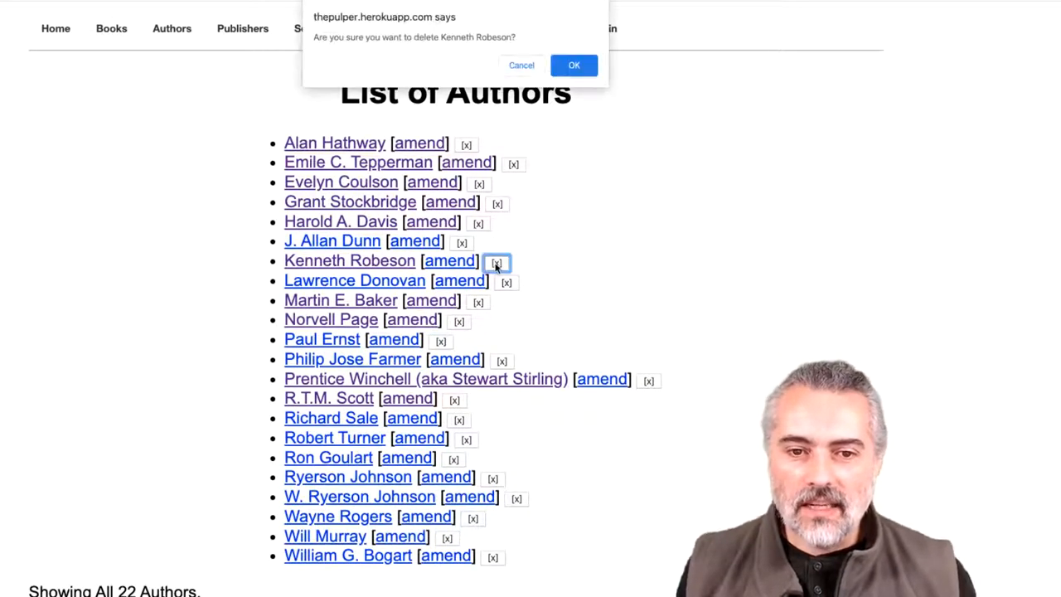
{"action": "left_click", "coordinate": [574, 65]}
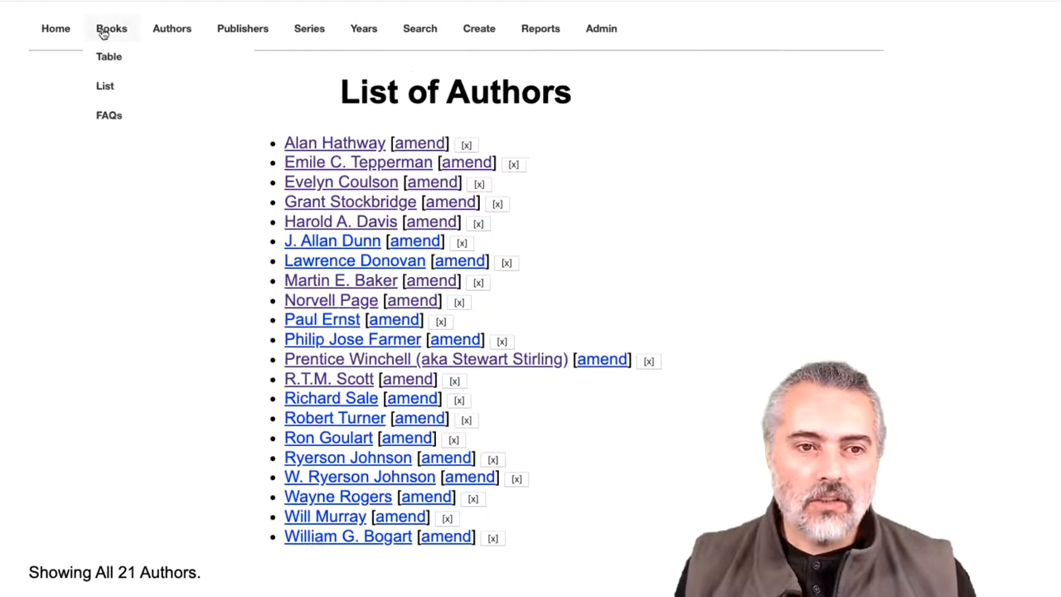
Scroll the Table of Books to confirm the deleted authors are gone.
{"action": "left_click", "coordinate": [109, 56]}
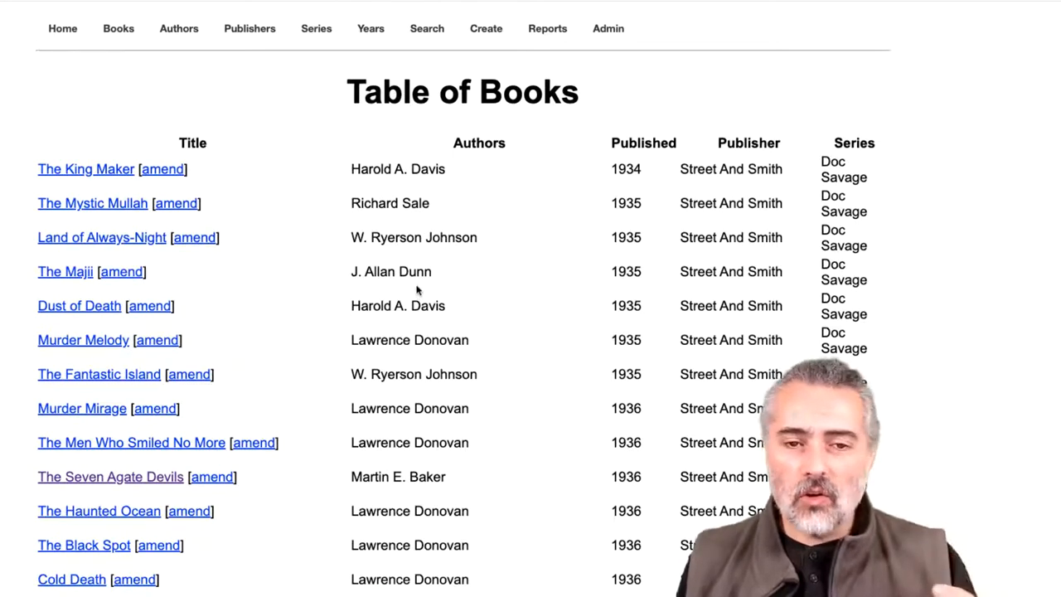
{"action": "scroll", "scroll_direction": "down", "scroll_amount": 3}
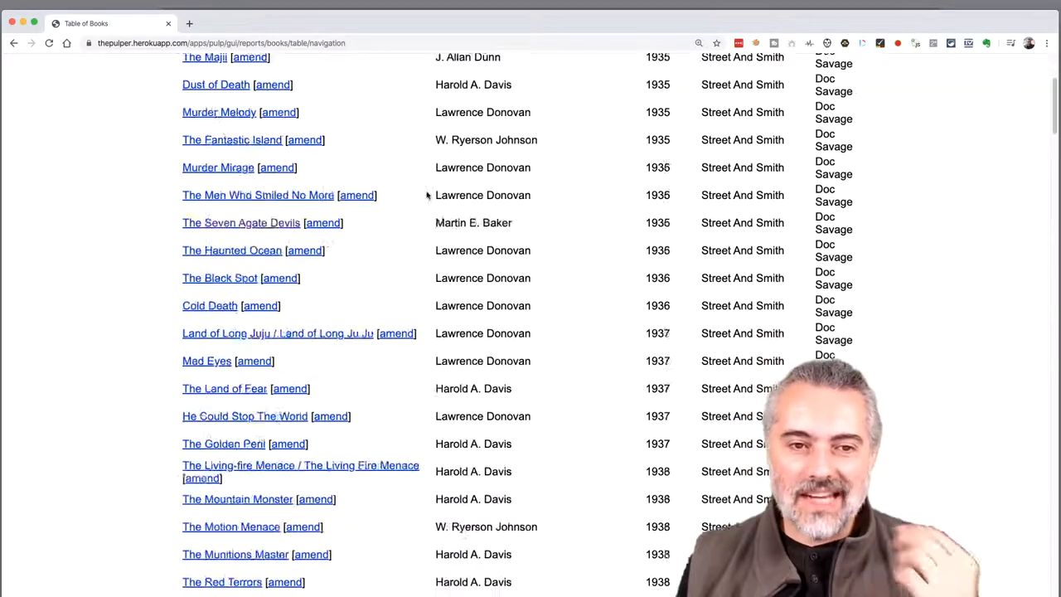
{"action": "scroll", "scroll_direction": "down", "scroll_amount": 3}
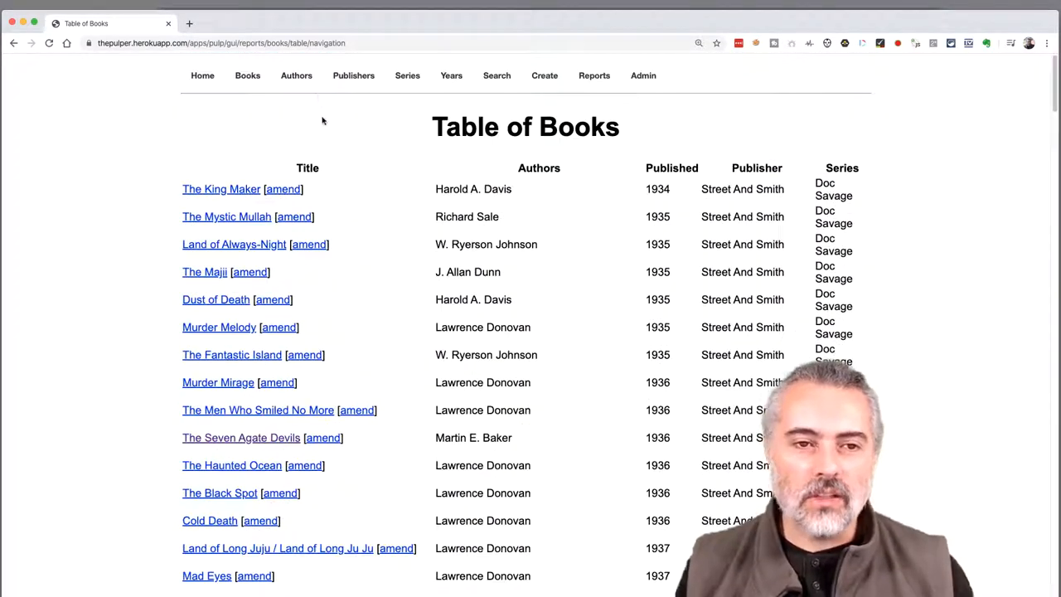
{"action": "left_click", "coordinate": [296, 76]}
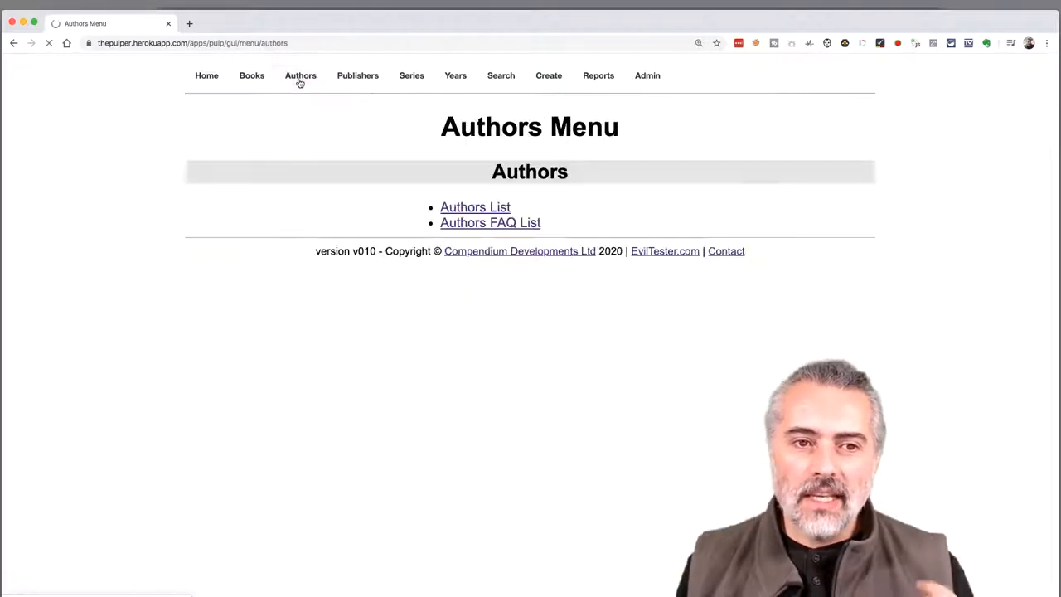
{"action": "left_click", "coordinate": [475, 207]}
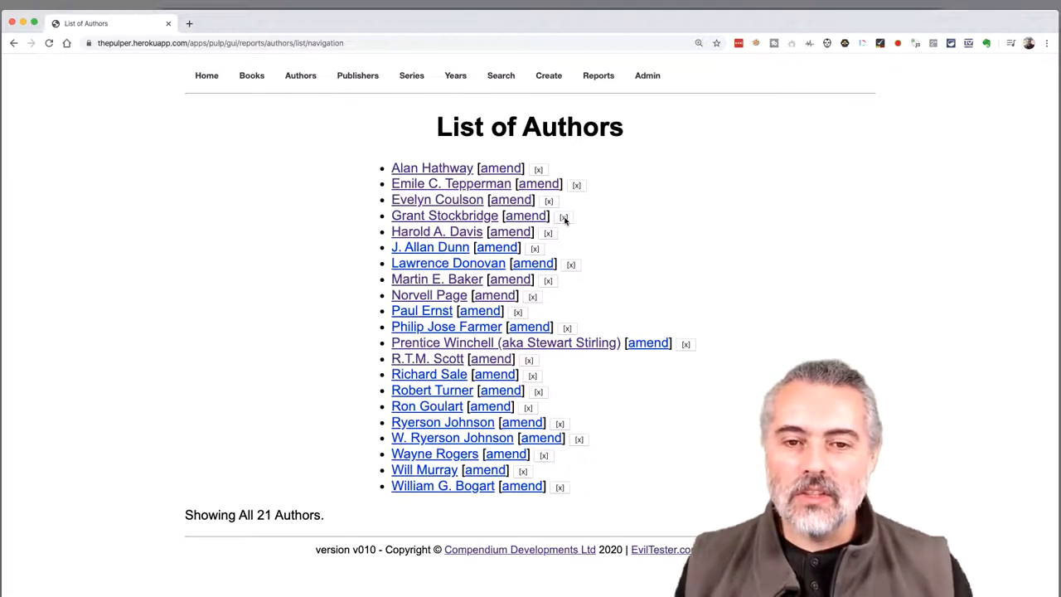
{"action": "left_click", "coordinate": [564, 217]}
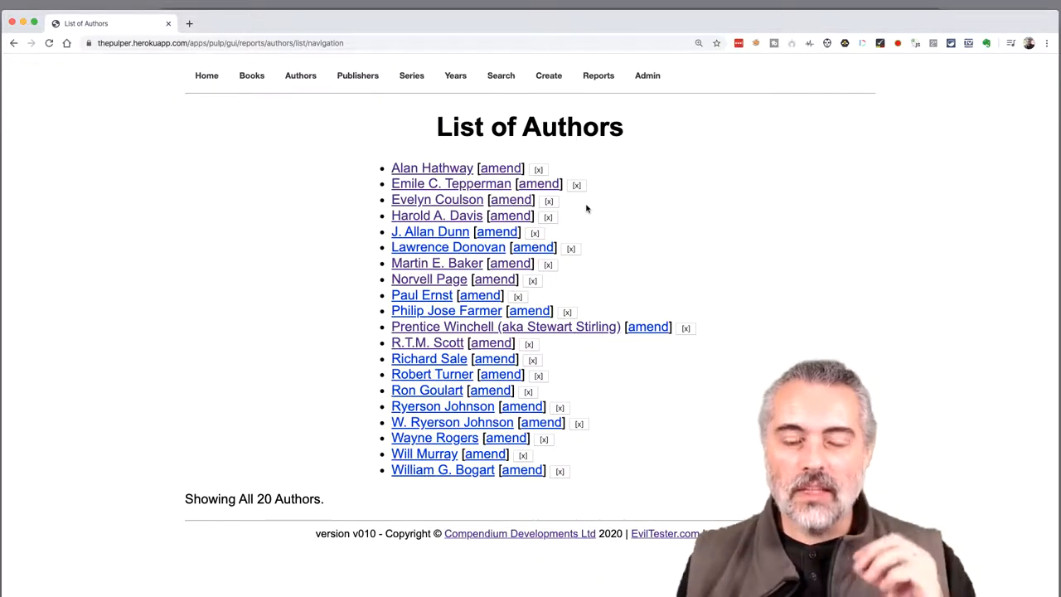
{"action": "left_click", "coordinate": [597, 76]}
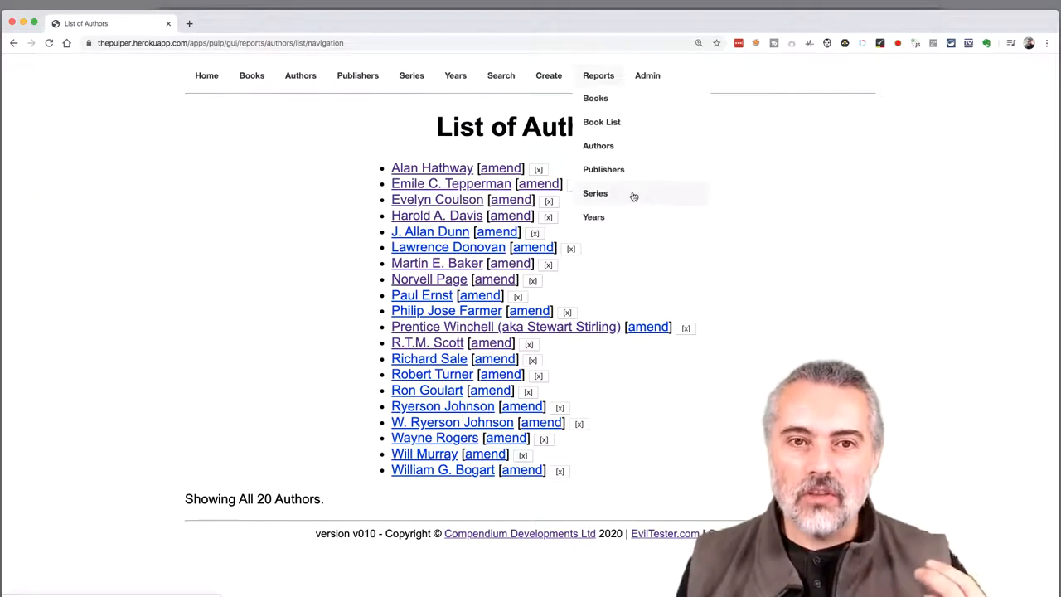
{"action": "mouse_move", "coordinate": [721, 243]}
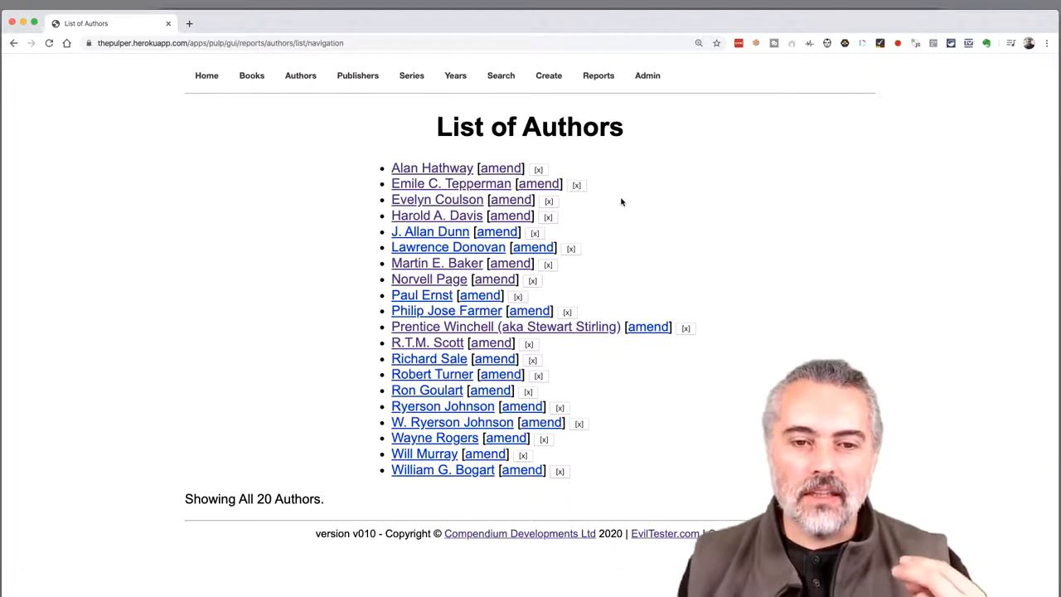
{"action": "mouse_move", "coordinate": [635, 174]}
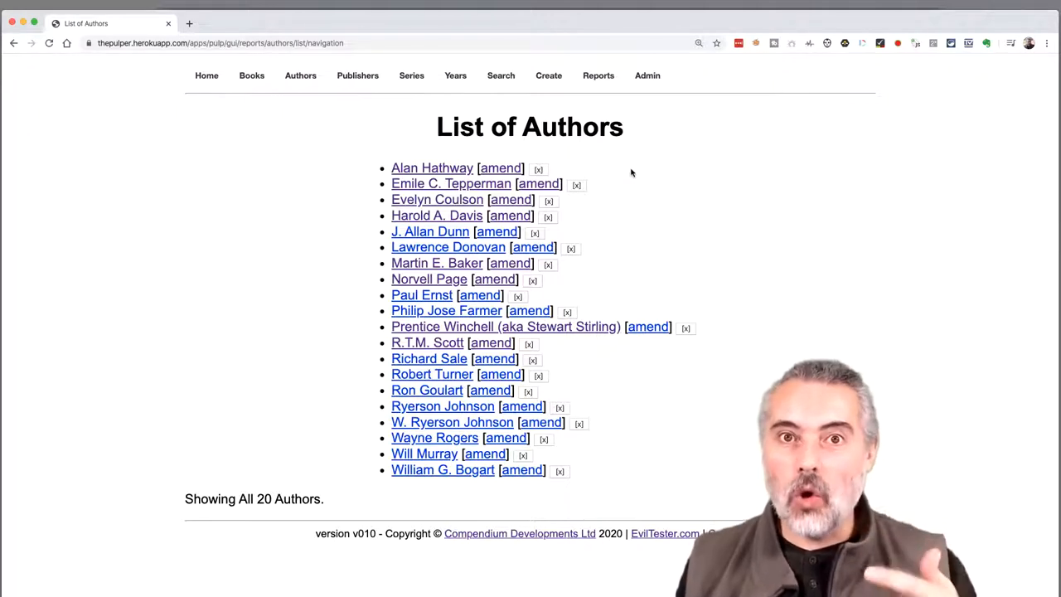
{"action": "mouse_move", "coordinate": [330, 351]}
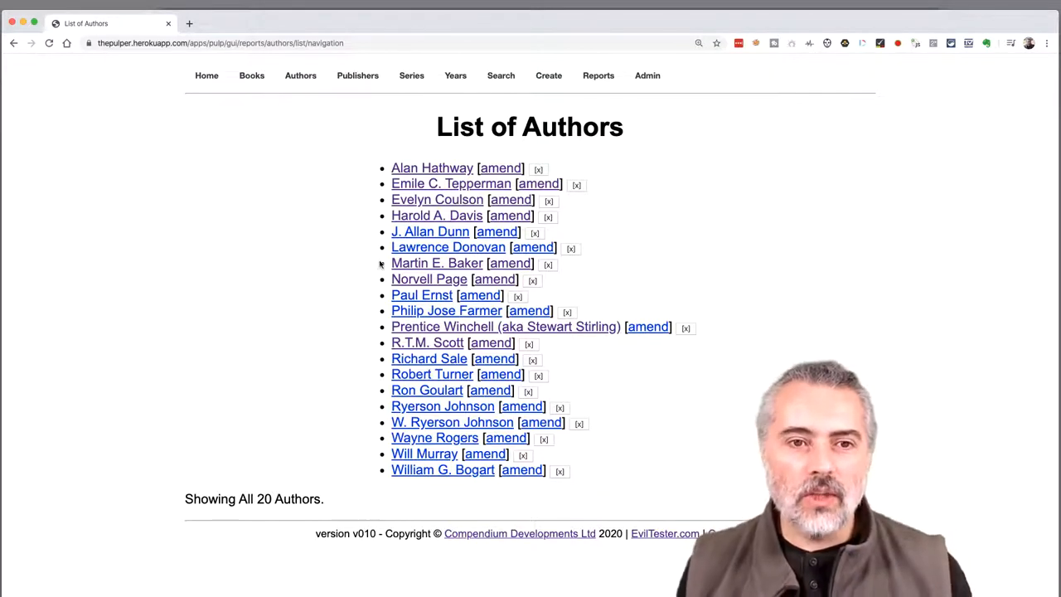
{"action": "left_click", "coordinate": [599, 76]}
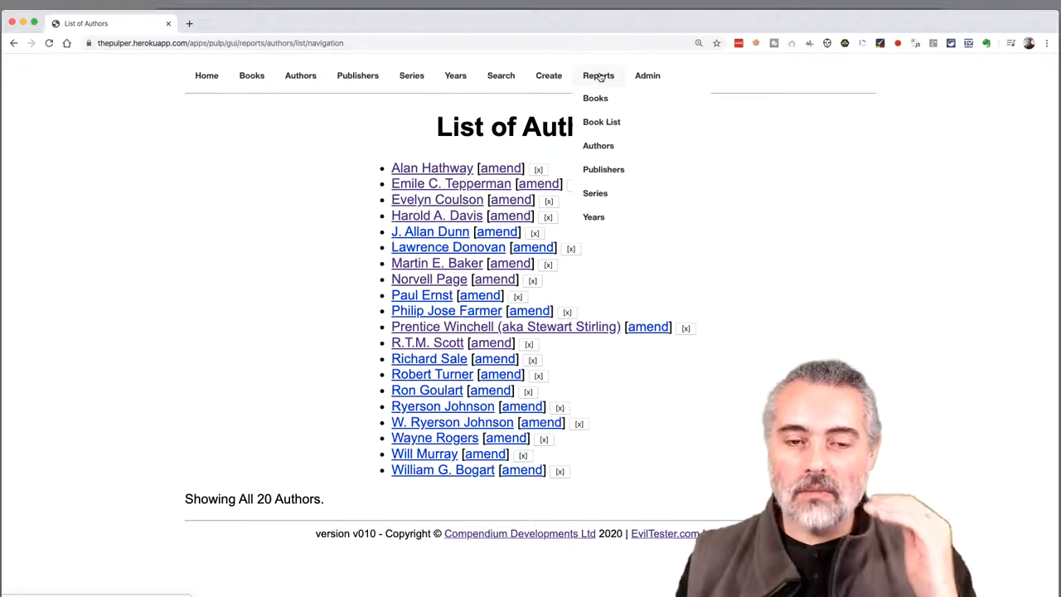
{"action": "left_click", "coordinate": [595, 98]}
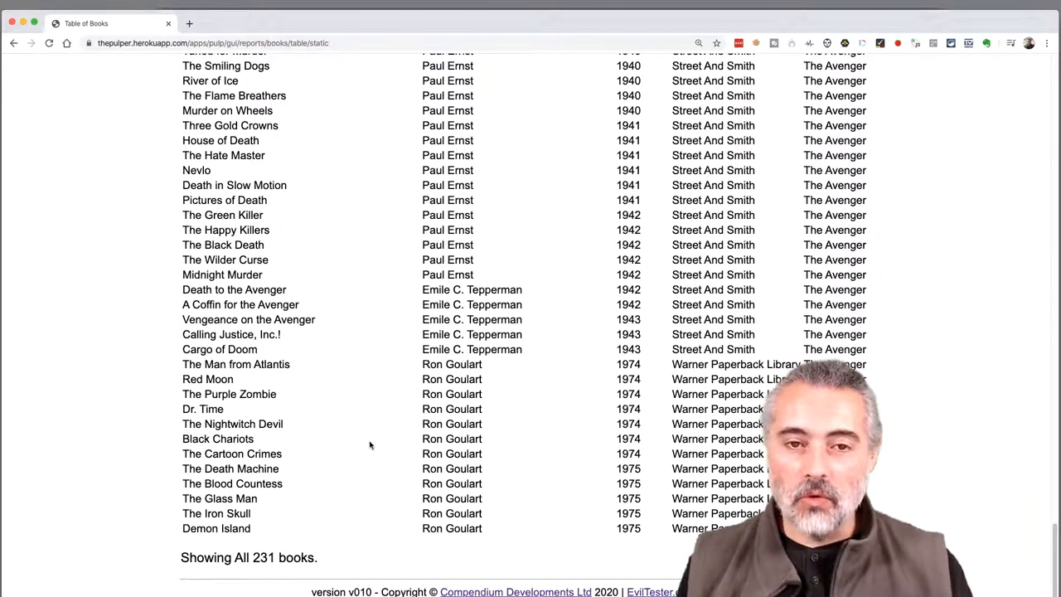
{"action": "scroll", "scroll_direction": "up", "scroll_amount": 3}
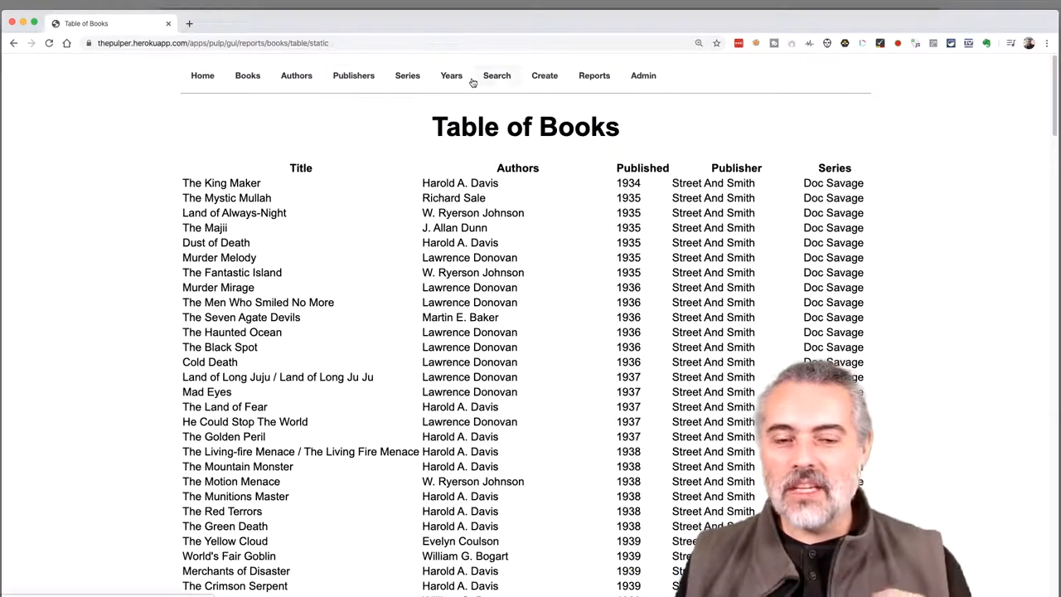
View the List of Series (3 series), then the List of Years (26 years).
{"action": "left_click", "coordinate": [407, 75]}
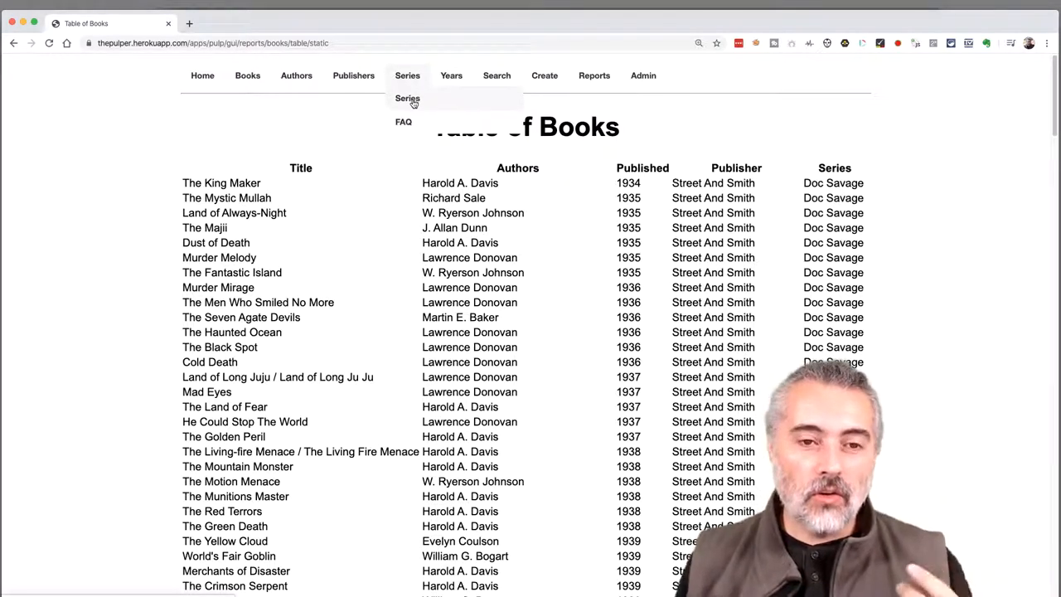
{"action": "left_click", "coordinate": [407, 98]}
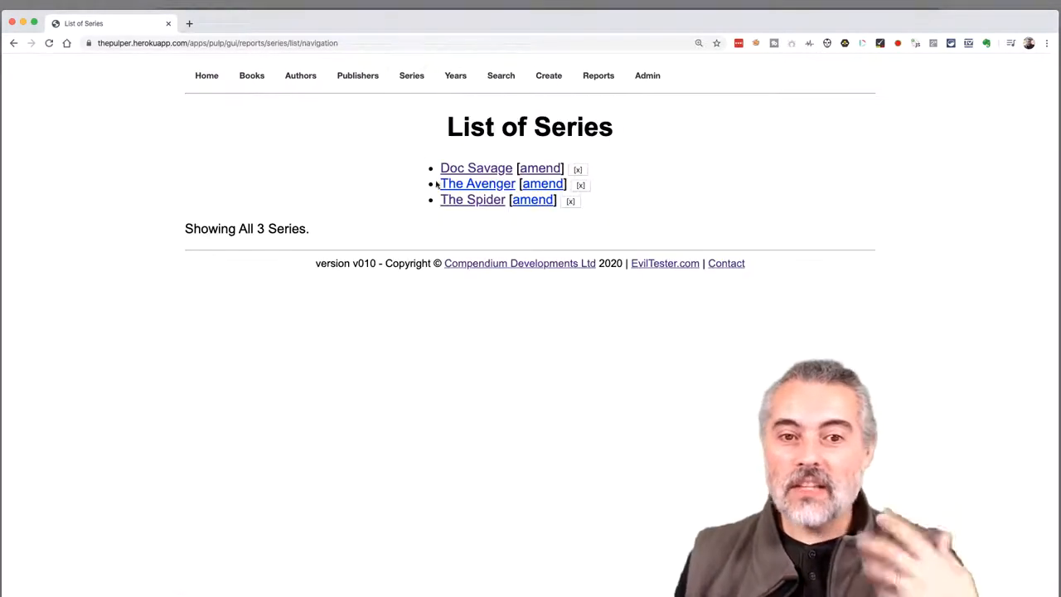
{"action": "left_click", "coordinate": [455, 75]}
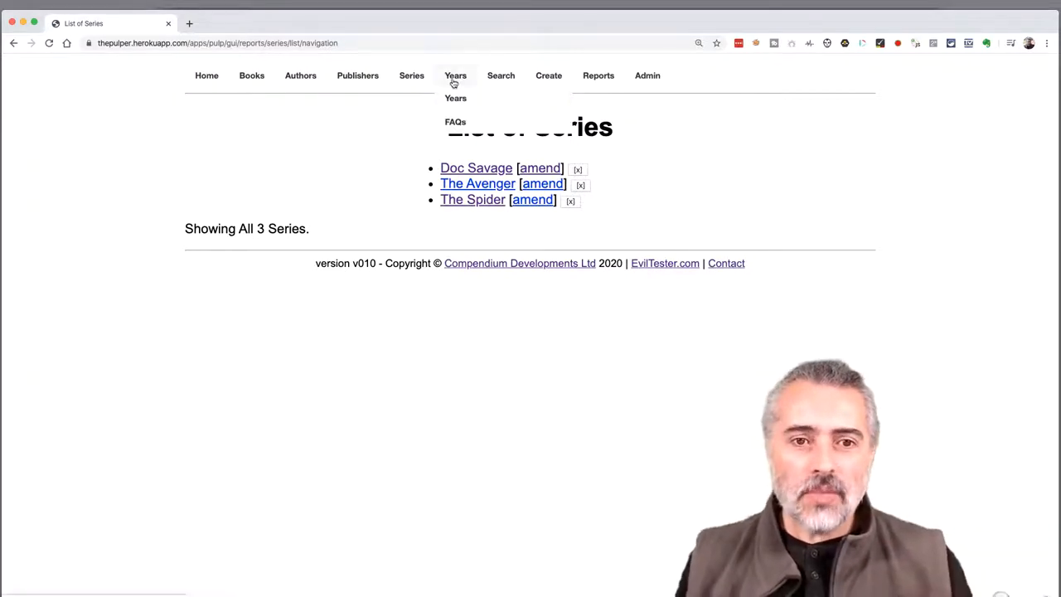
{"action": "left_click", "coordinate": [455, 98]}
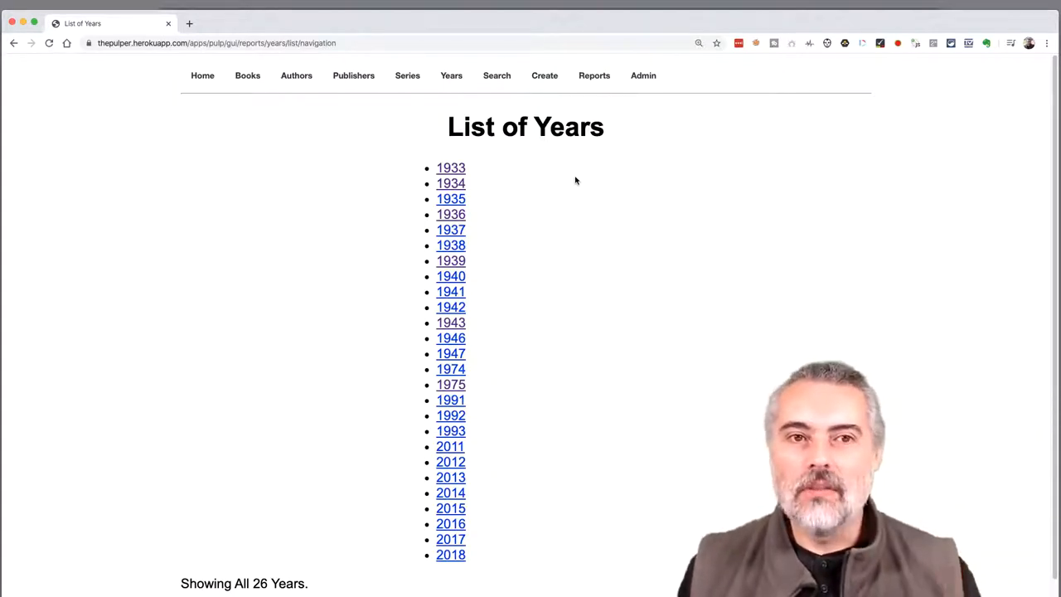
{"action": "mouse_move", "coordinate": [614, 117]}
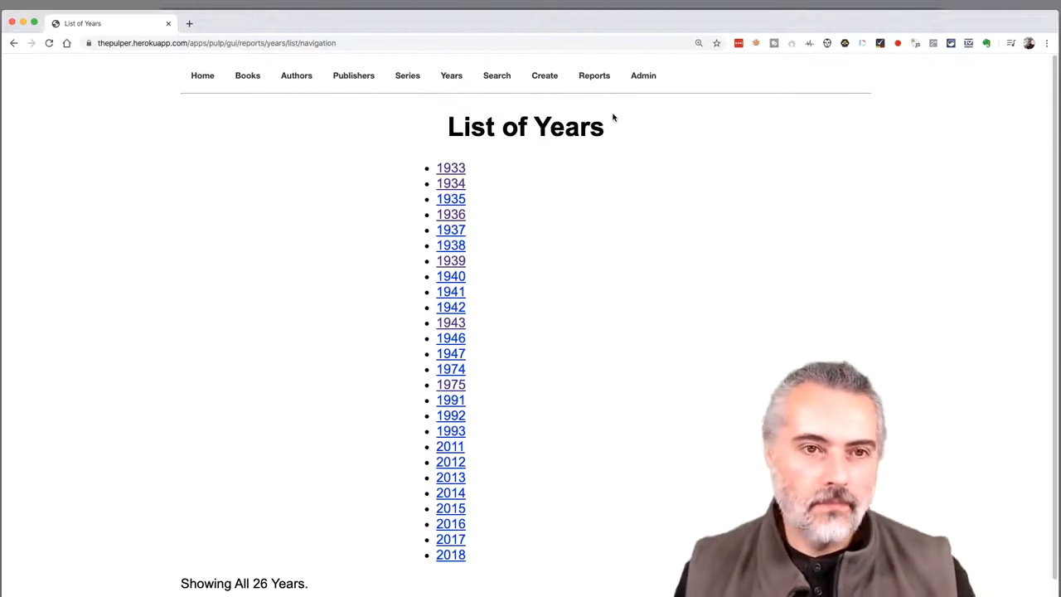
{"action": "mouse_move", "coordinate": [534, 109]}
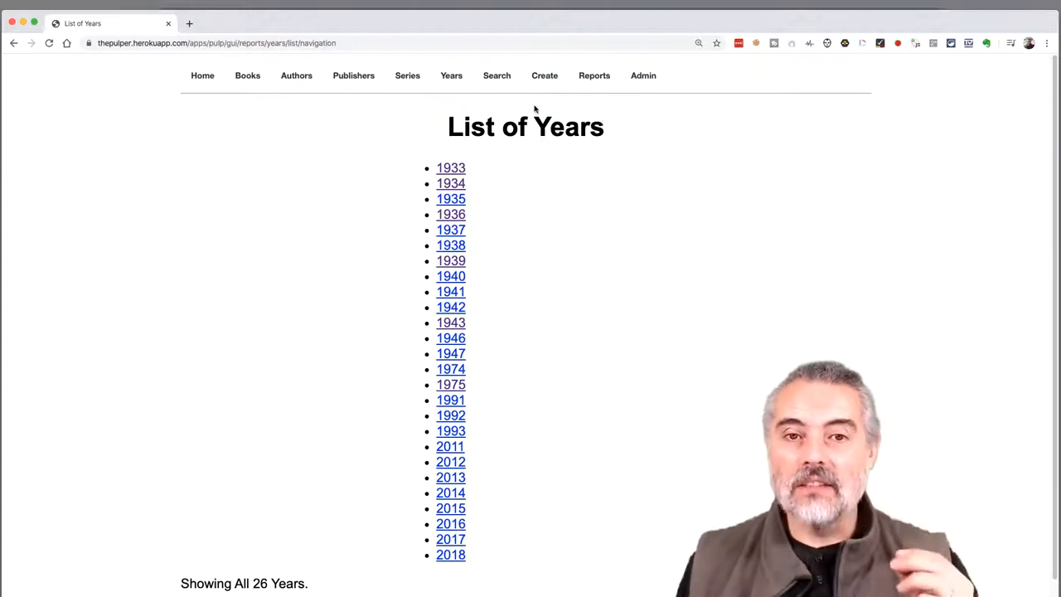
{"action": "left_click", "coordinate": [296, 76]}
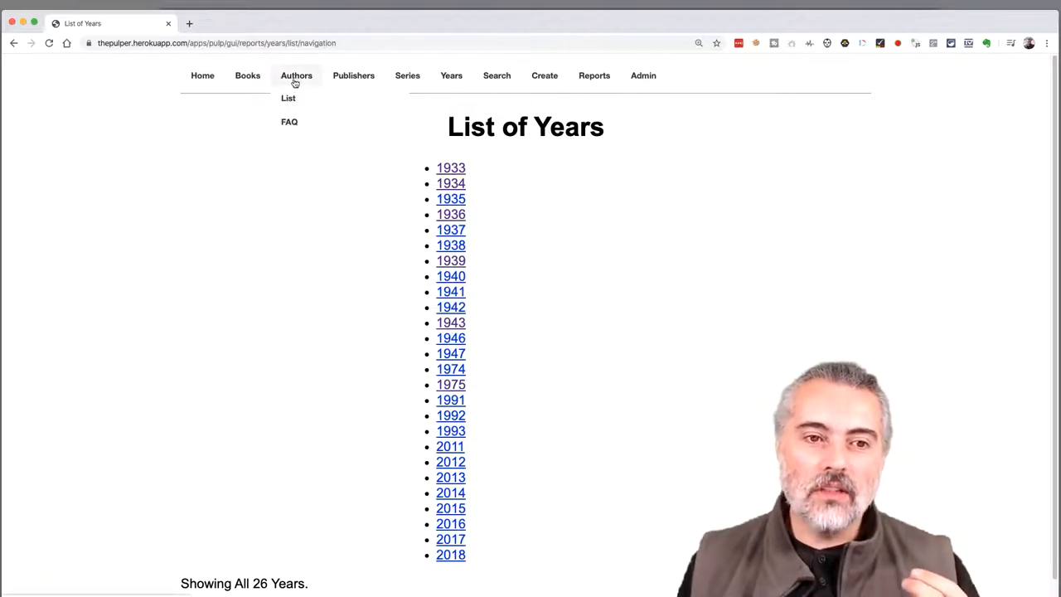
{"action": "left_click", "coordinate": [297, 75]}
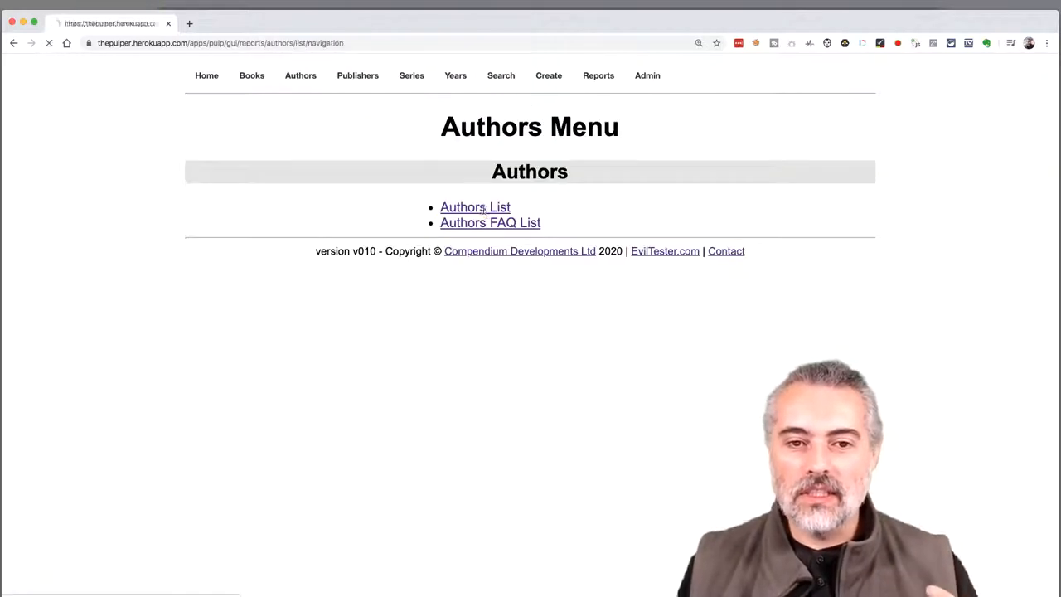
{"action": "left_click", "coordinate": [475, 206]}
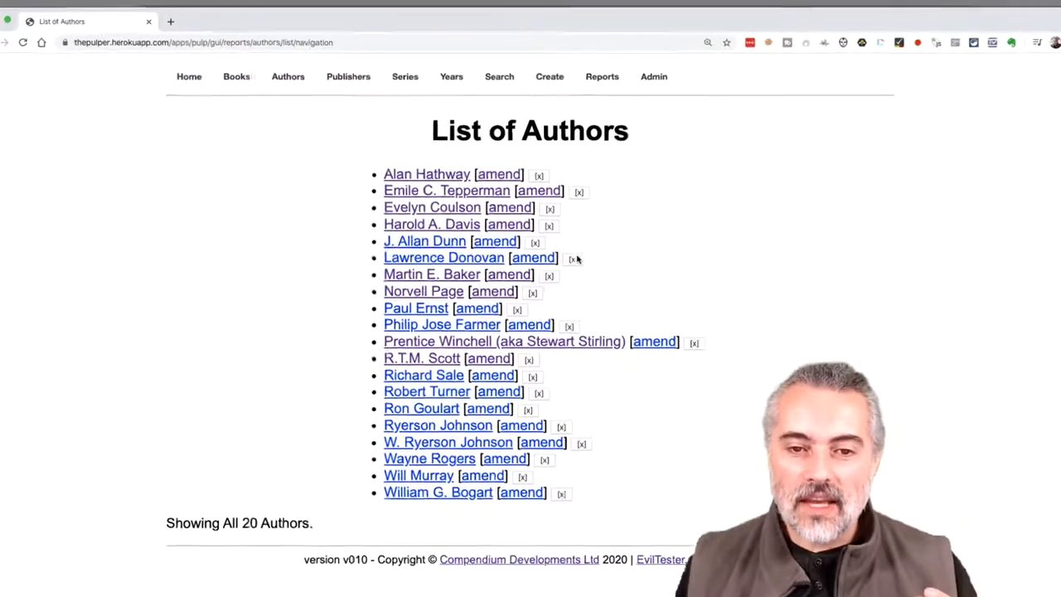
{"action": "left_click", "coordinate": [573, 258]}
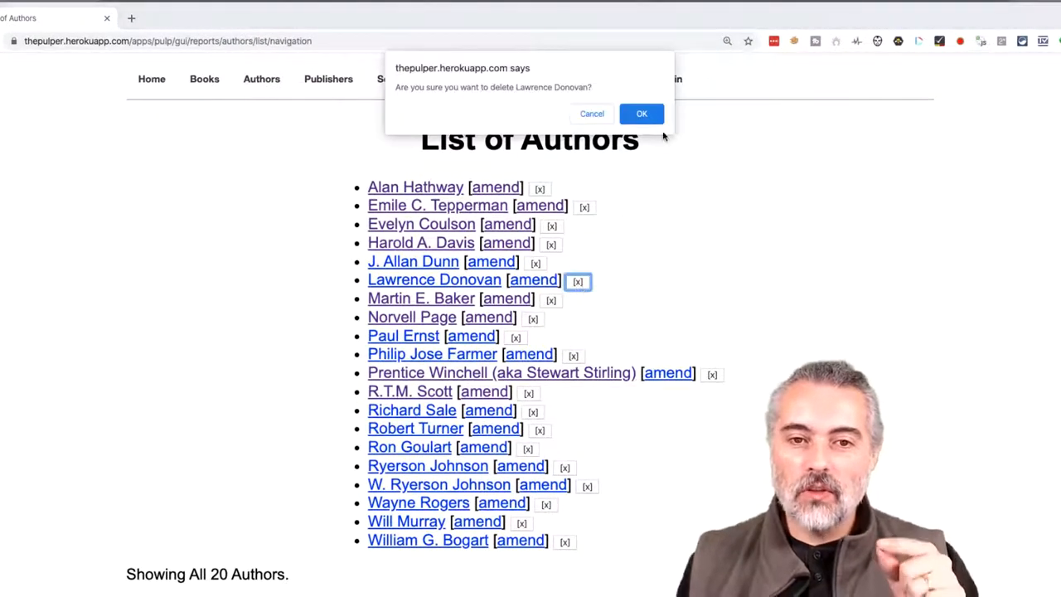
{"action": "left_click", "coordinate": [641, 114]}
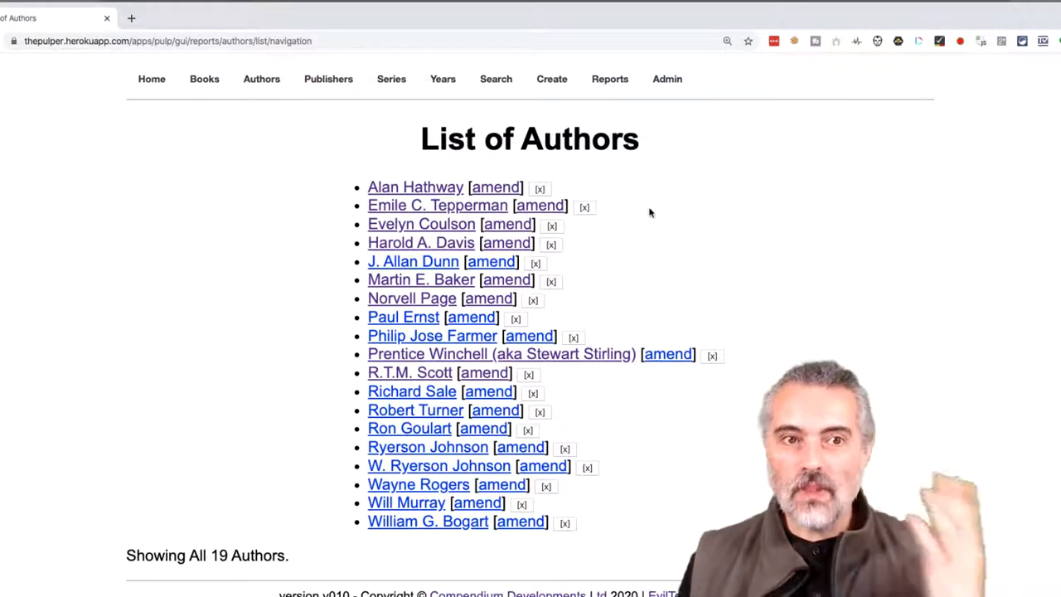
{"action": "mouse_move", "coordinate": [584, 205]}
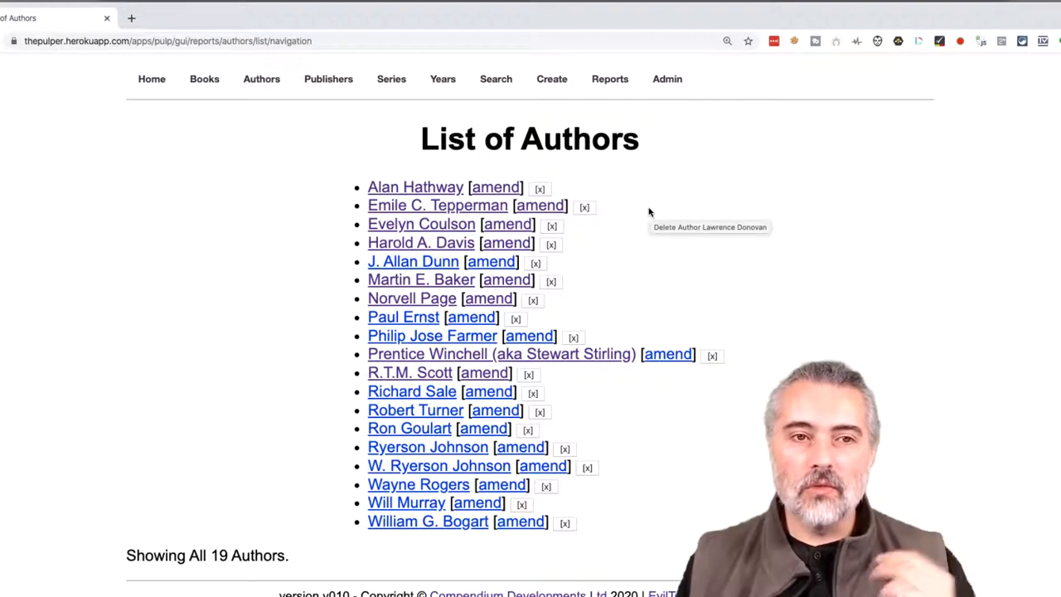
{"action": "mouse_move", "coordinate": [640, 251]}
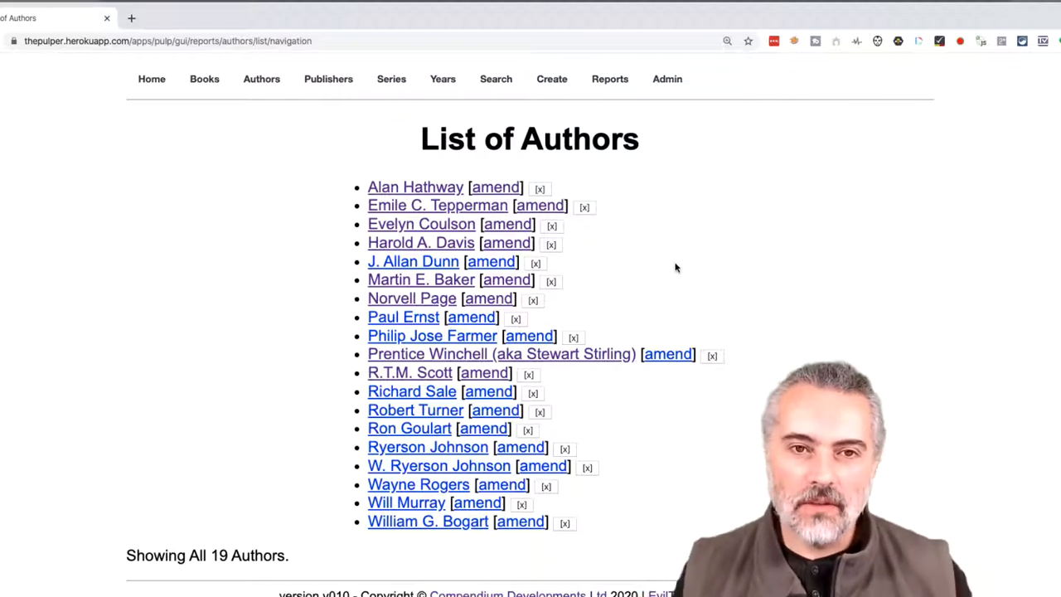
{"action": "mouse_move", "coordinate": [684, 220]}
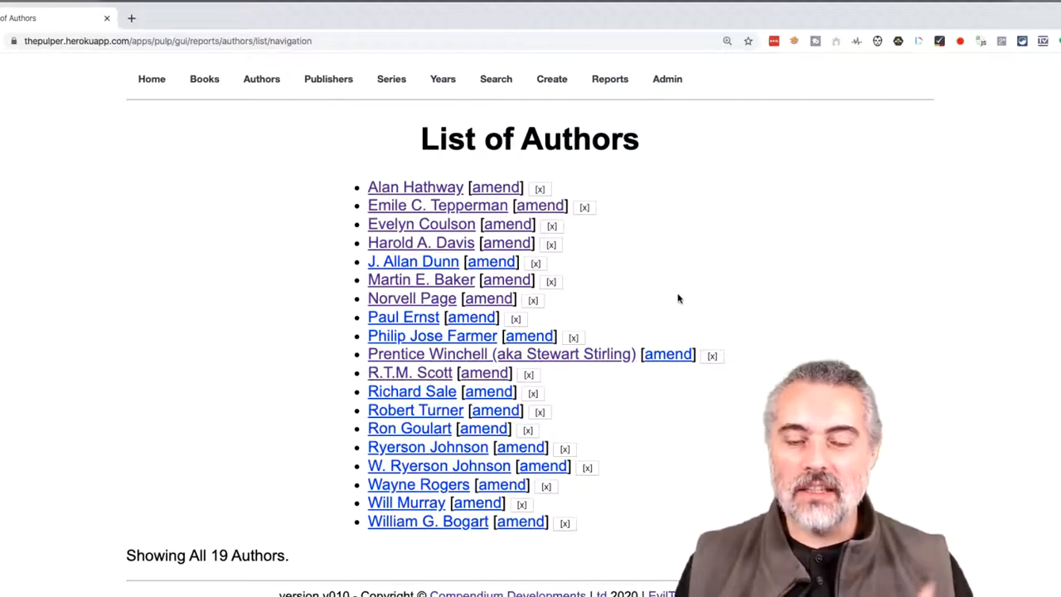
{"action": "mouse_move", "coordinate": [671, 295]}
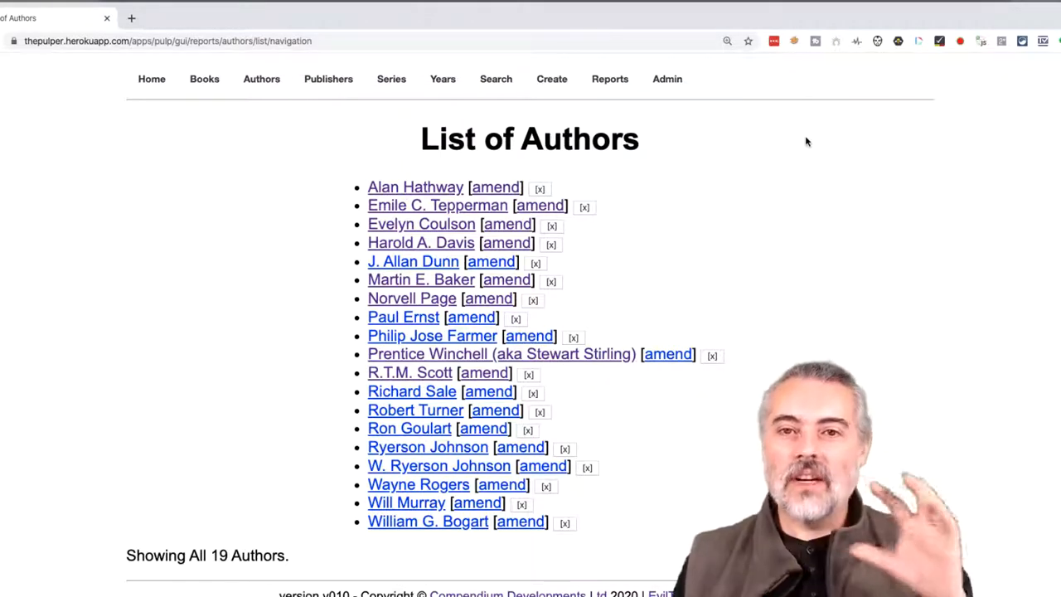
{"action": "mouse_move", "coordinate": [777, 213]}
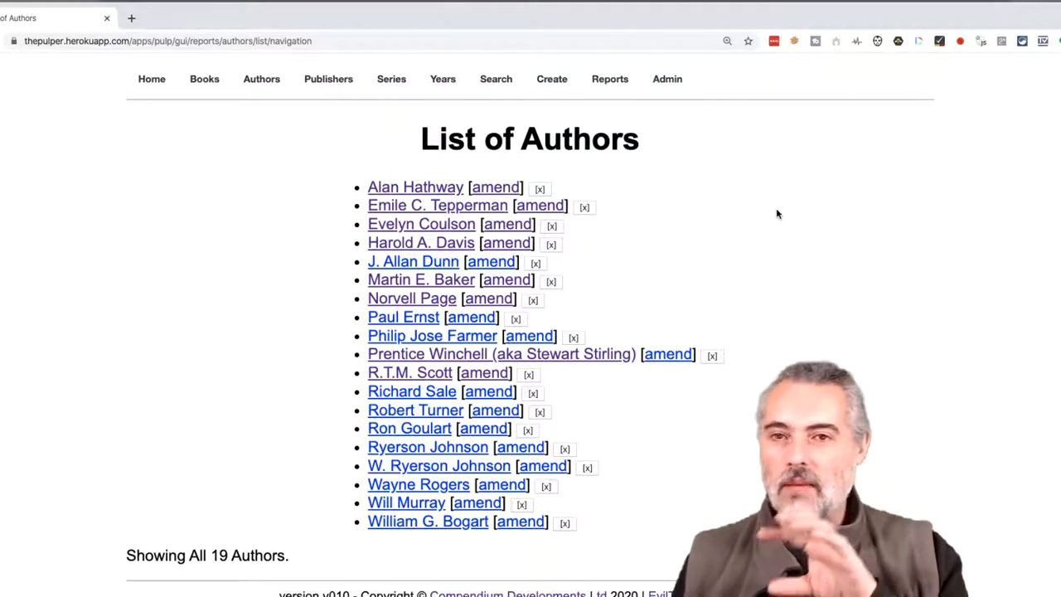
{"action": "mouse_move", "coordinate": [766, 208]}
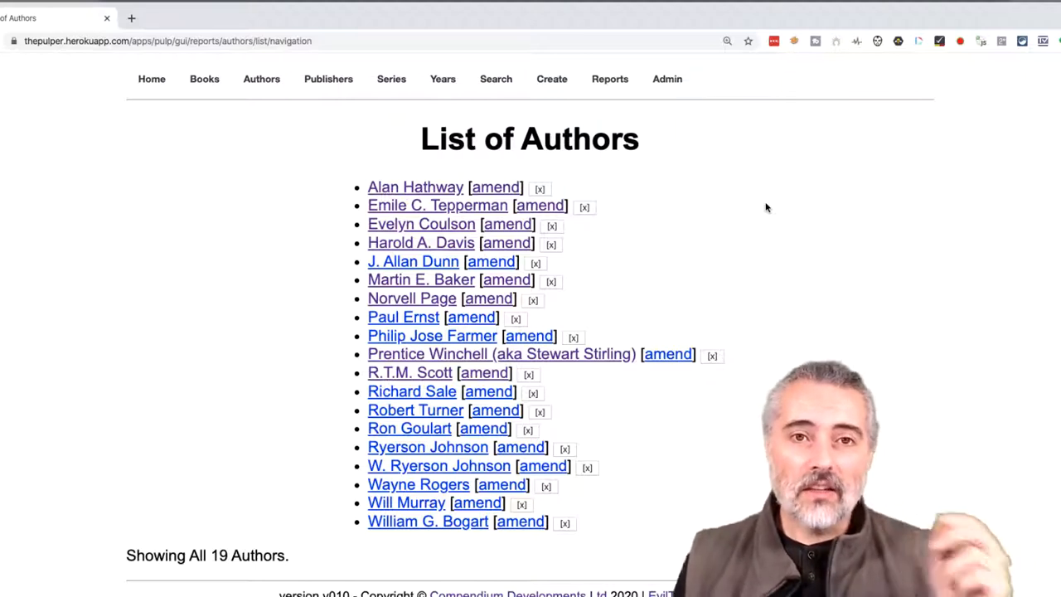
{"action": "mouse_move", "coordinate": [750, 209]}
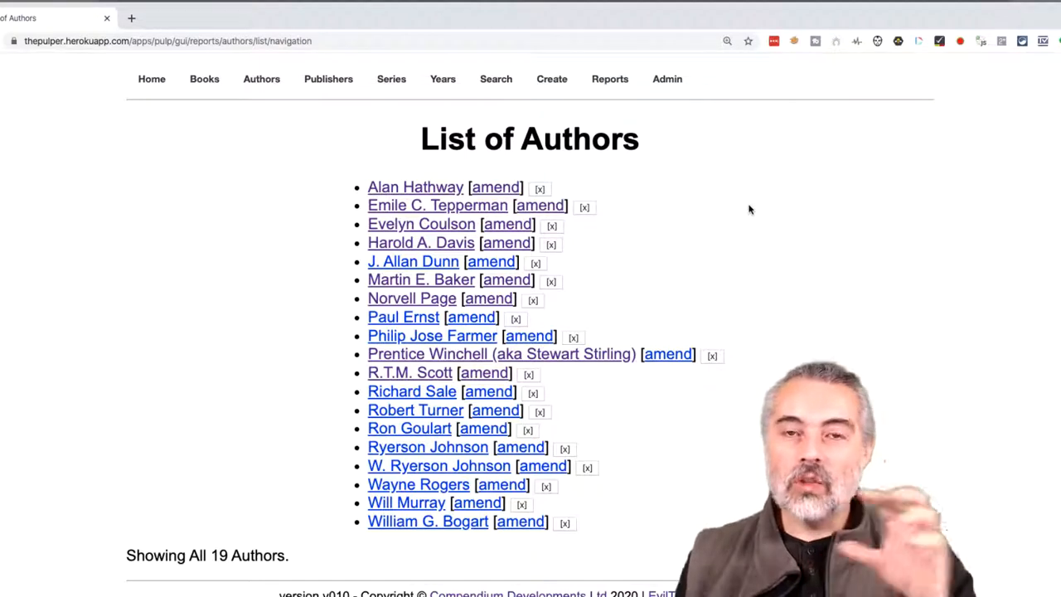
{"action": "mouse_move", "coordinate": [601, 232]}
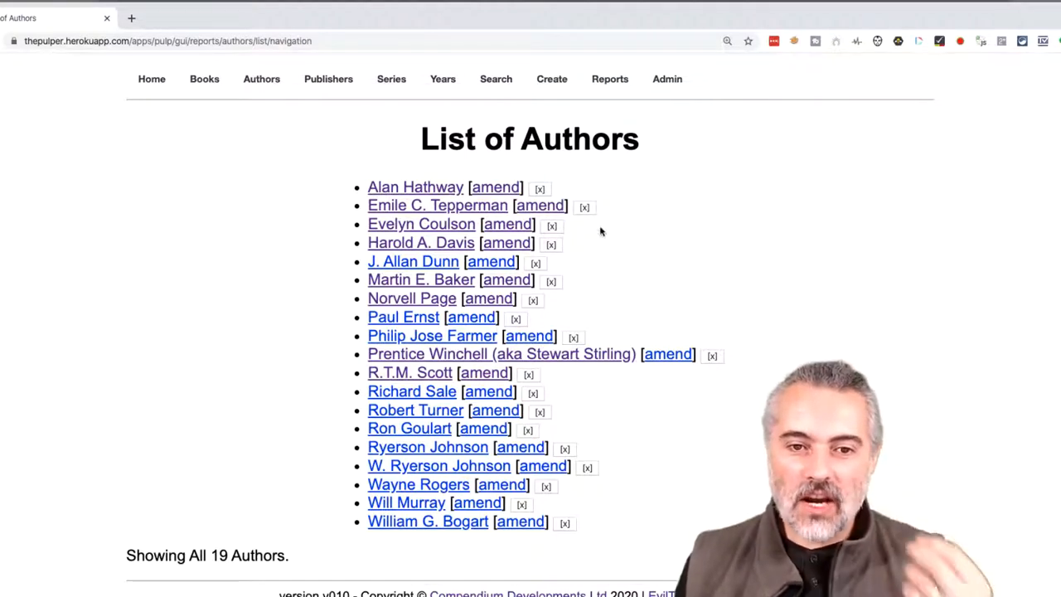
{"action": "mouse_move", "coordinate": [560, 313]}
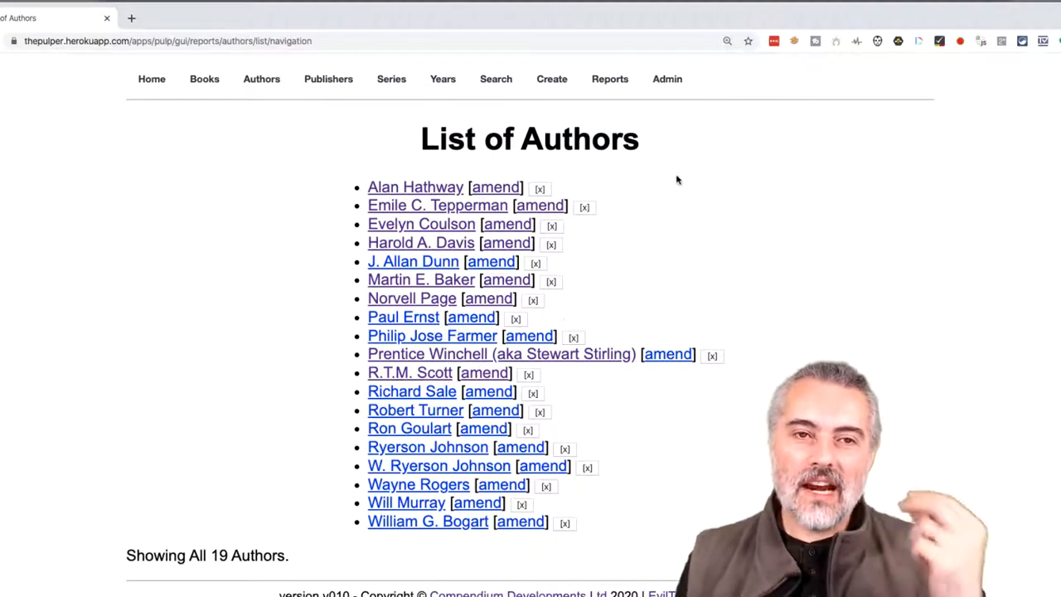
{"action": "mouse_move", "coordinate": [659, 186]}
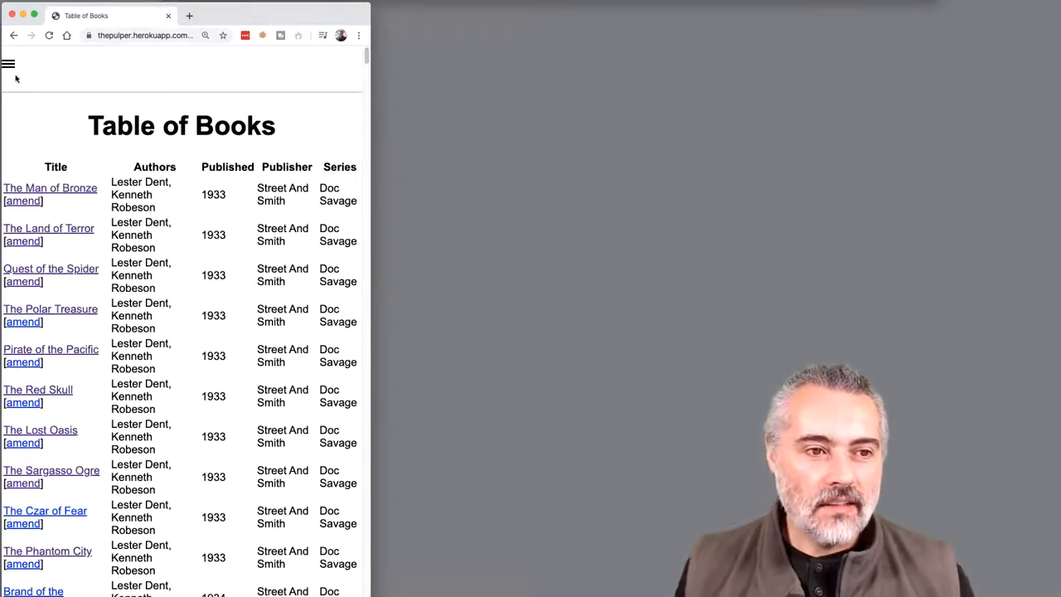
Open the Authors List in a second window on the right, showing 23 authors.
{"action": "left_click", "coordinate": [9, 64]}
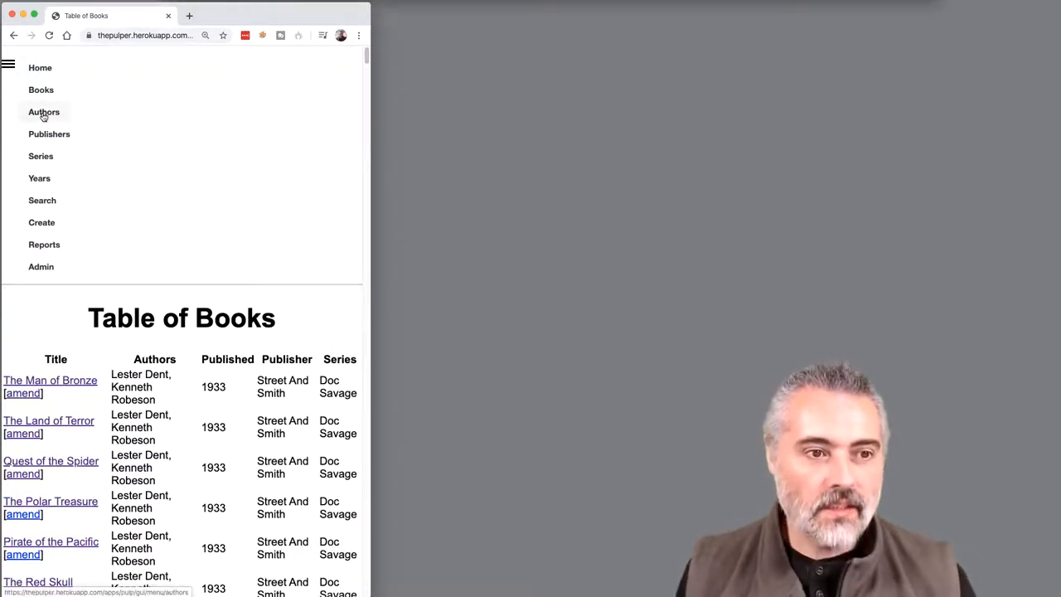
{"action": "left_click", "coordinate": [44, 112]}
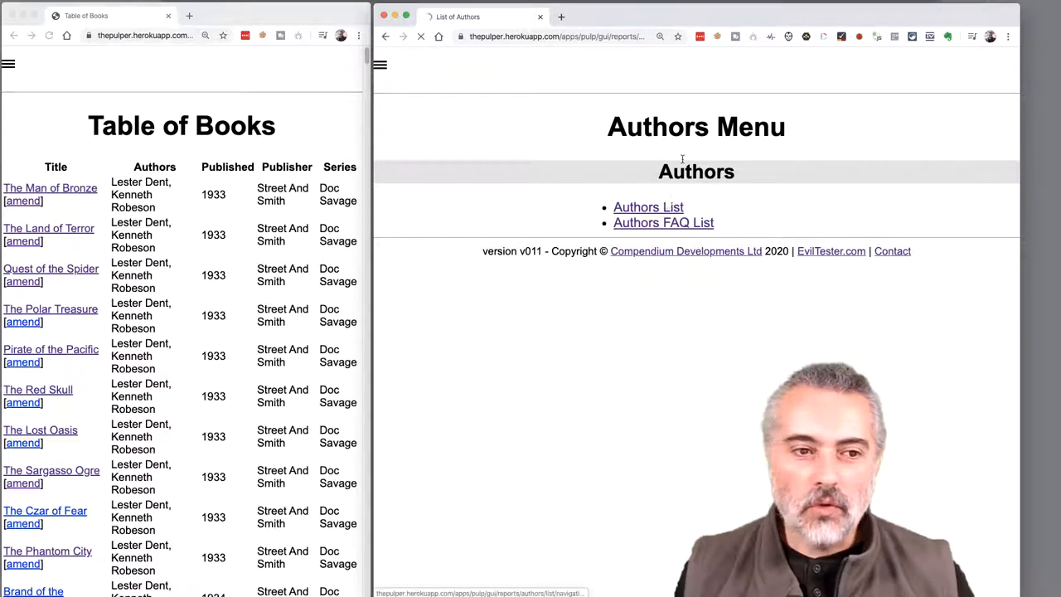
{"action": "left_click", "coordinate": [648, 206]}
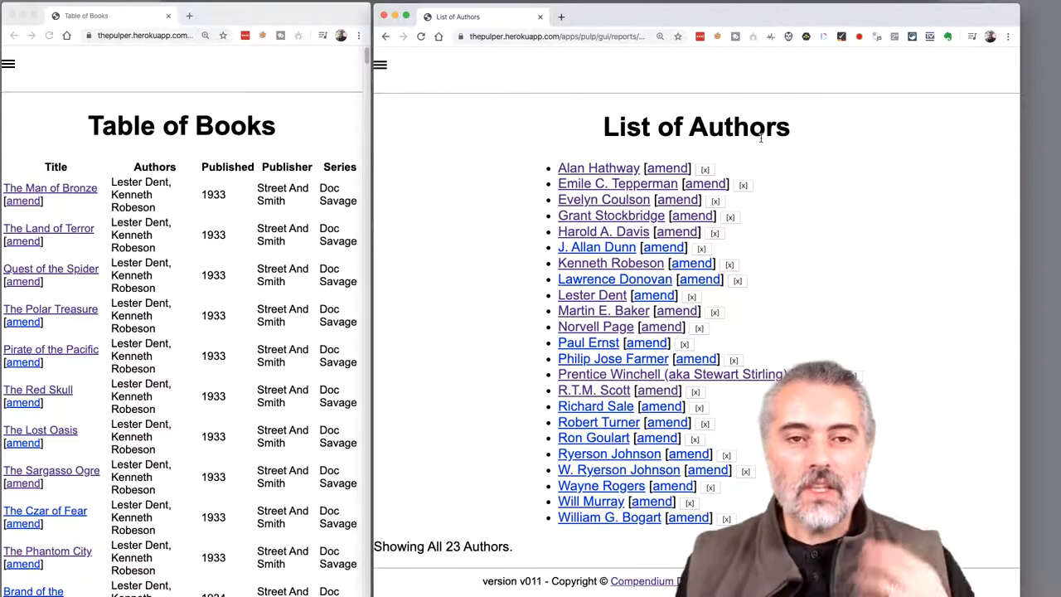
{"action": "mouse_move", "coordinate": [780, 112]}
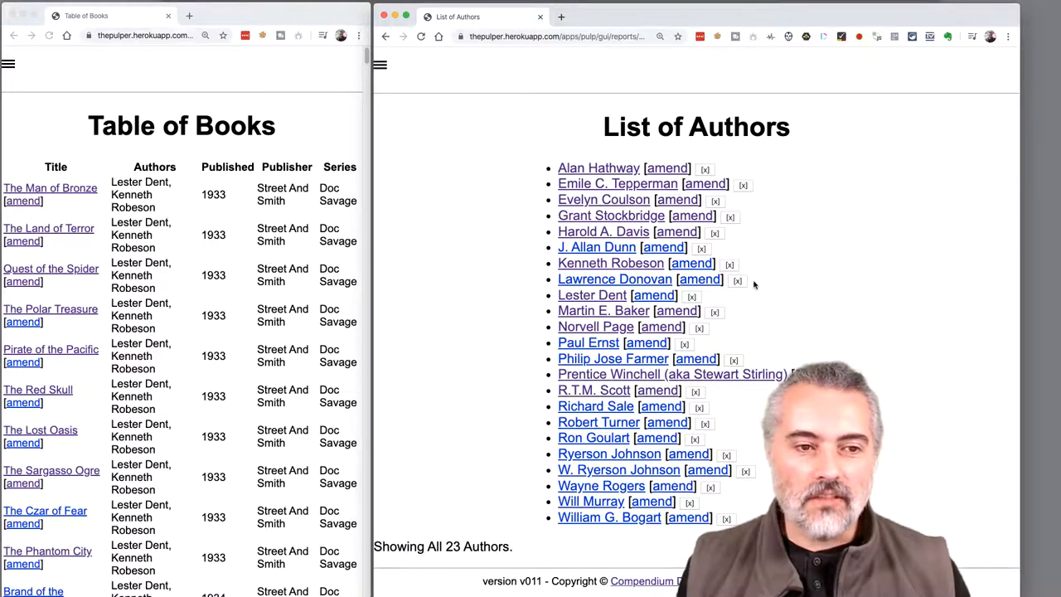
Delete Lester Dent and confirm, then reload the Table of Books window.
{"action": "left_click", "coordinate": [693, 296]}
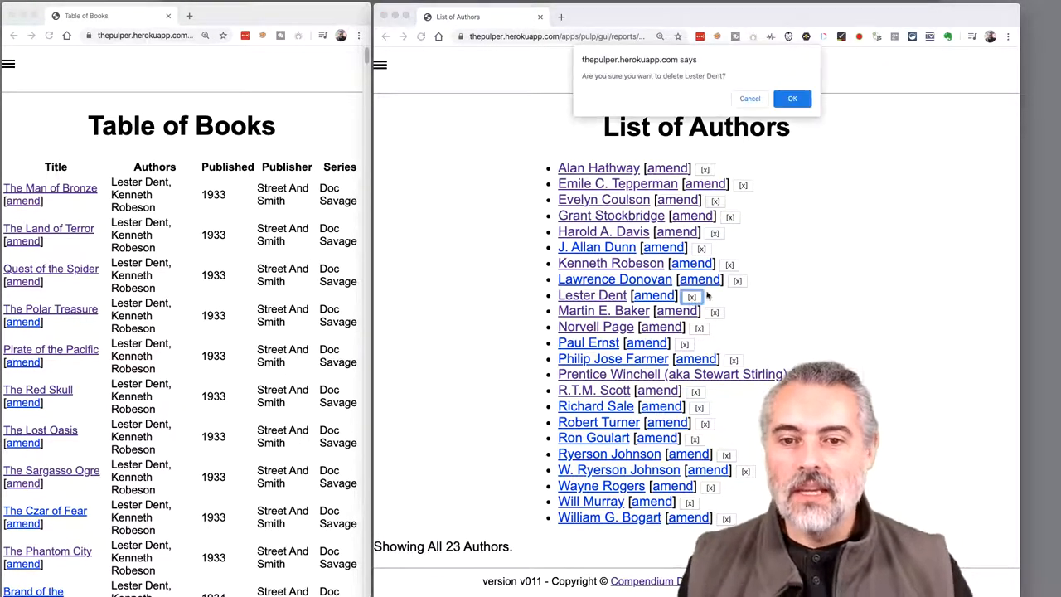
{"action": "left_click", "coordinate": [792, 99]}
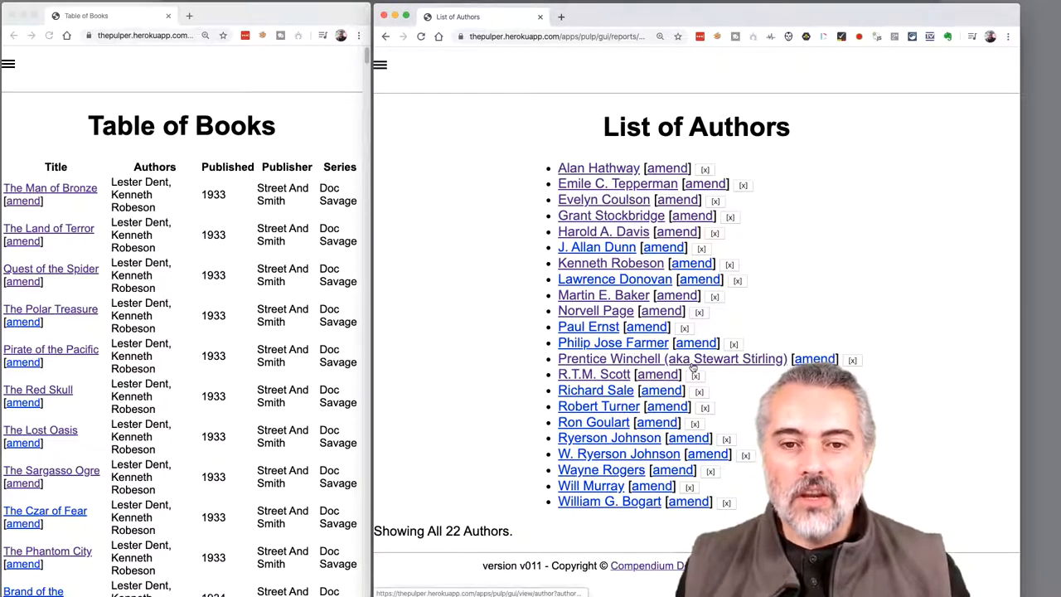
{"action": "left_click", "coordinate": [145, 34]}
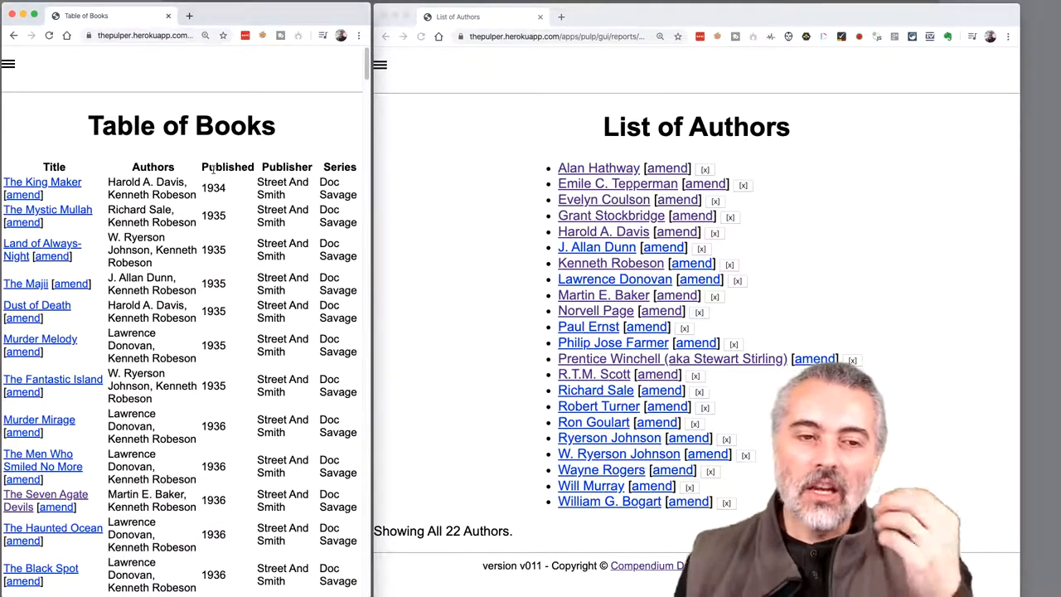
Scroll through the refreshed Table of Books to check the remaining titles.
{"action": "scroll", "scroll_direction": "down", "scroll_amount": 3}
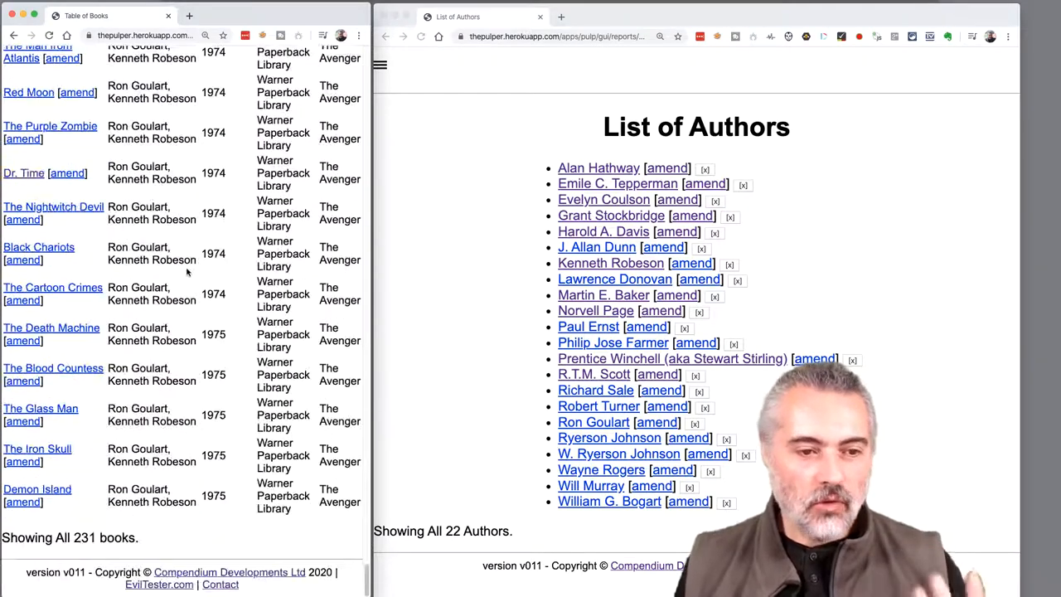
{"action": "scroll", "scroll_direction": "down", "scroll_amount": 3}
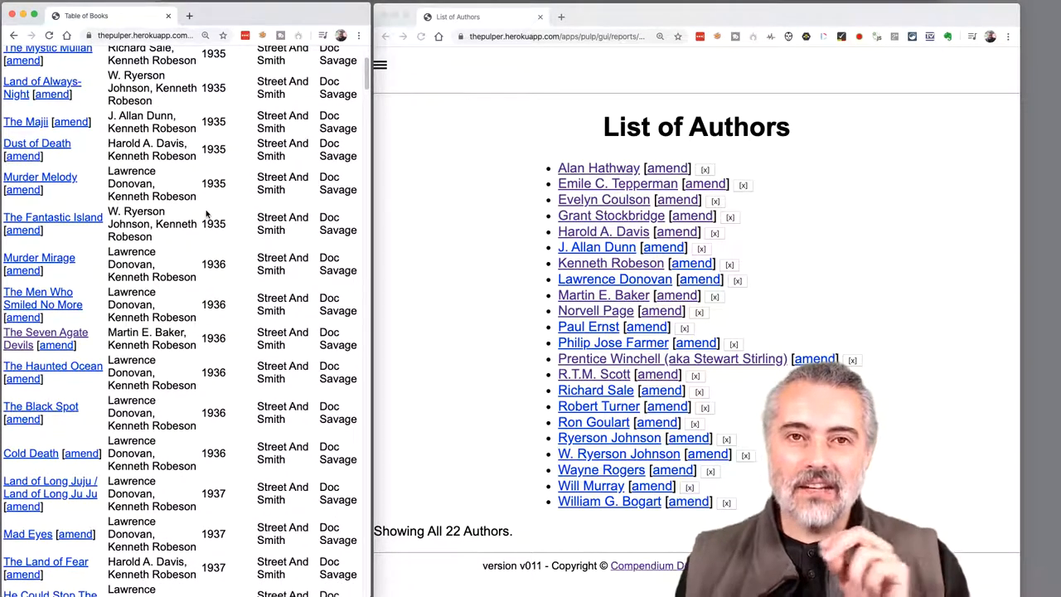
{"action": "scroll", "scroll_direction": "up", "scroll_amount": 3}
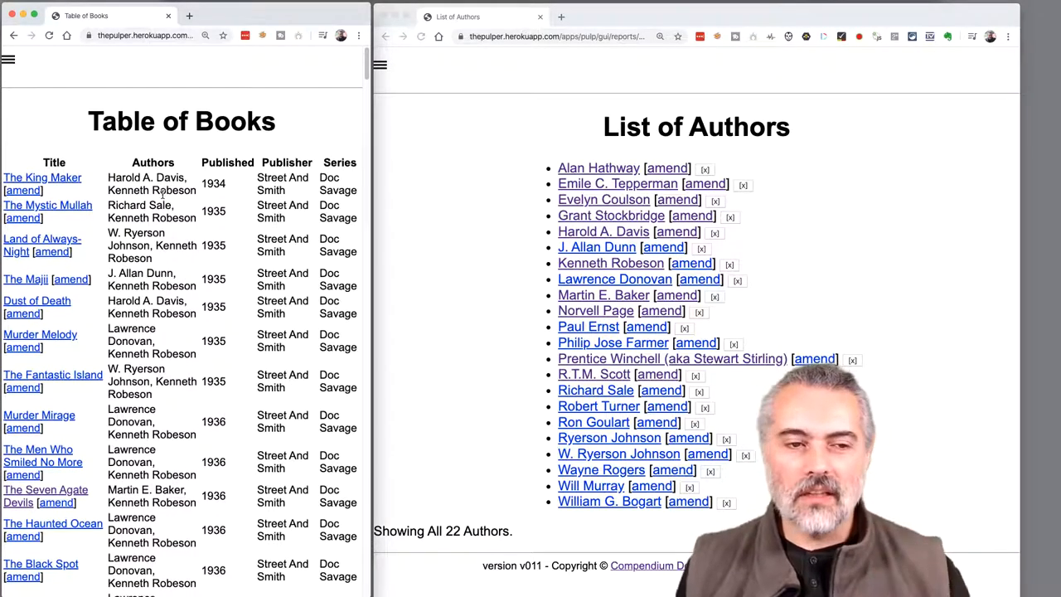
{"action": "scroll", "scroll_direction": "down", "scroll_amount": 3}
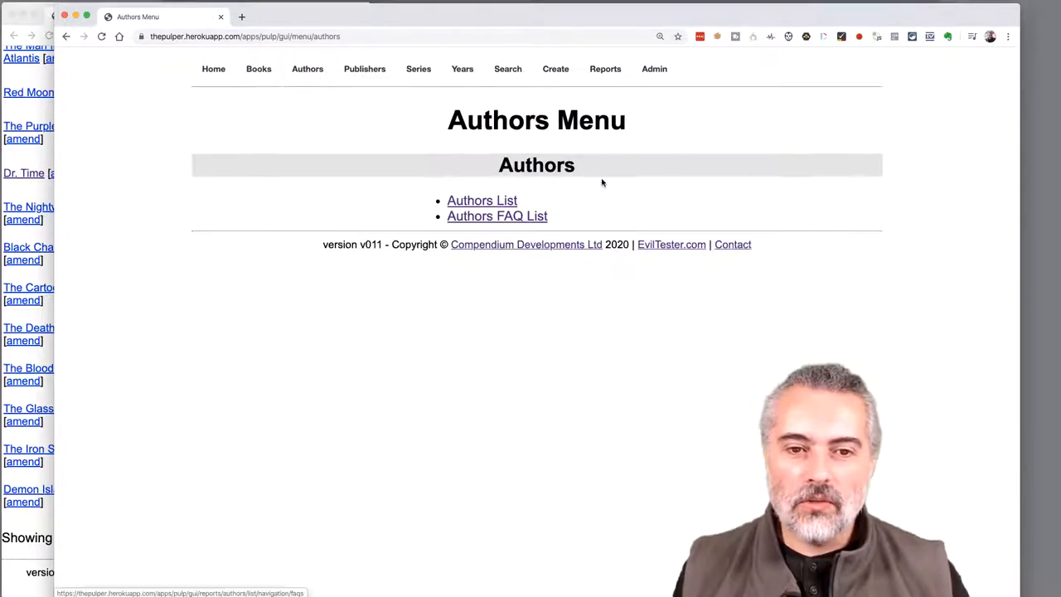
Open the Authors List of 23 authors and inspect it in developer tools.
{"action": "left_click", "coordinate": [481, 199]}
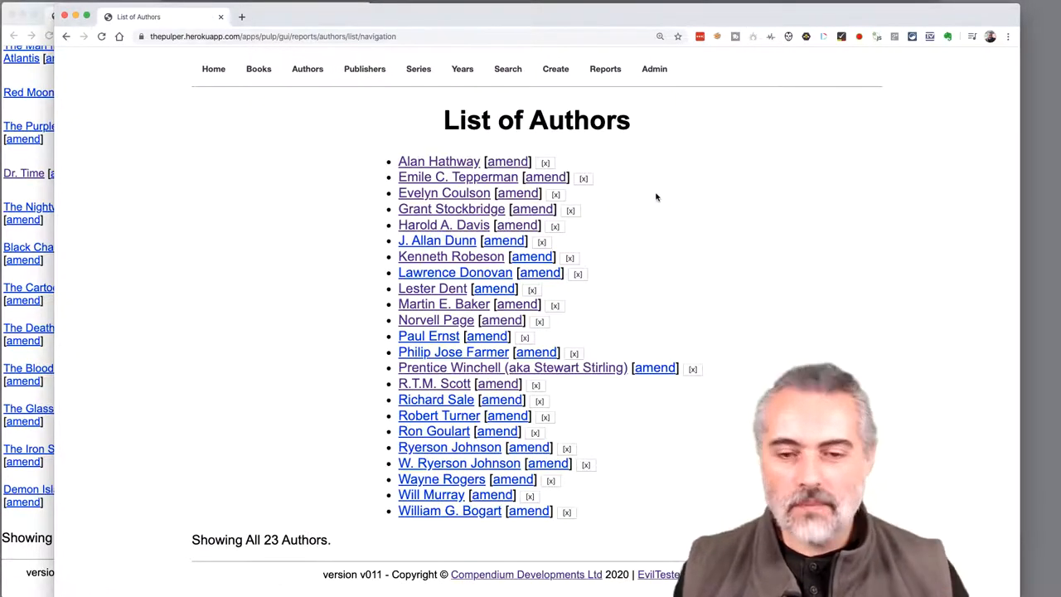
{"action": "right_click", "coordinate": [658, 196]}
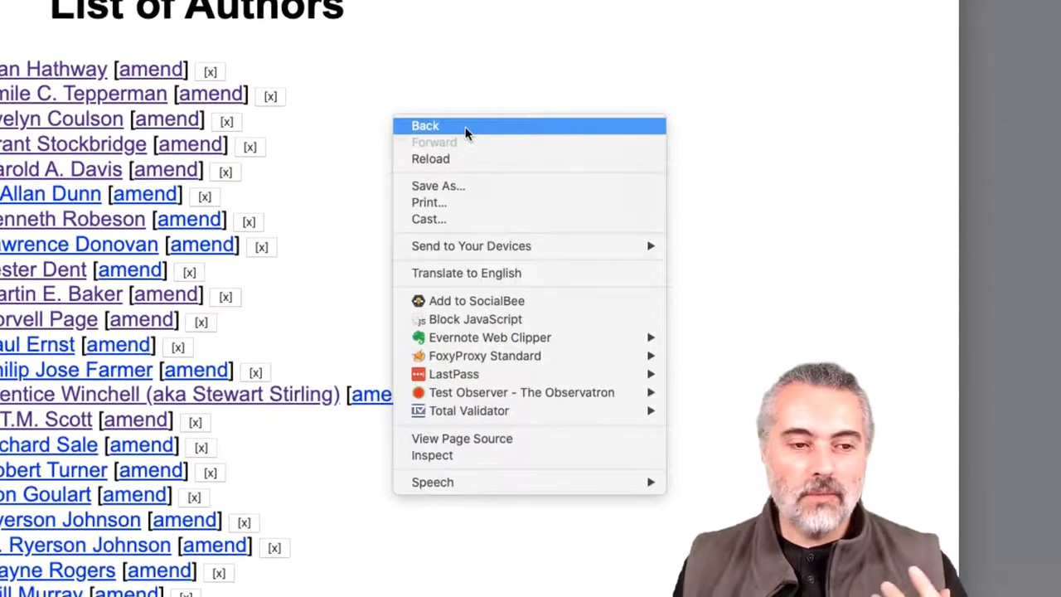
{"action": "mouse_move", "coordinate": [464, 185]}
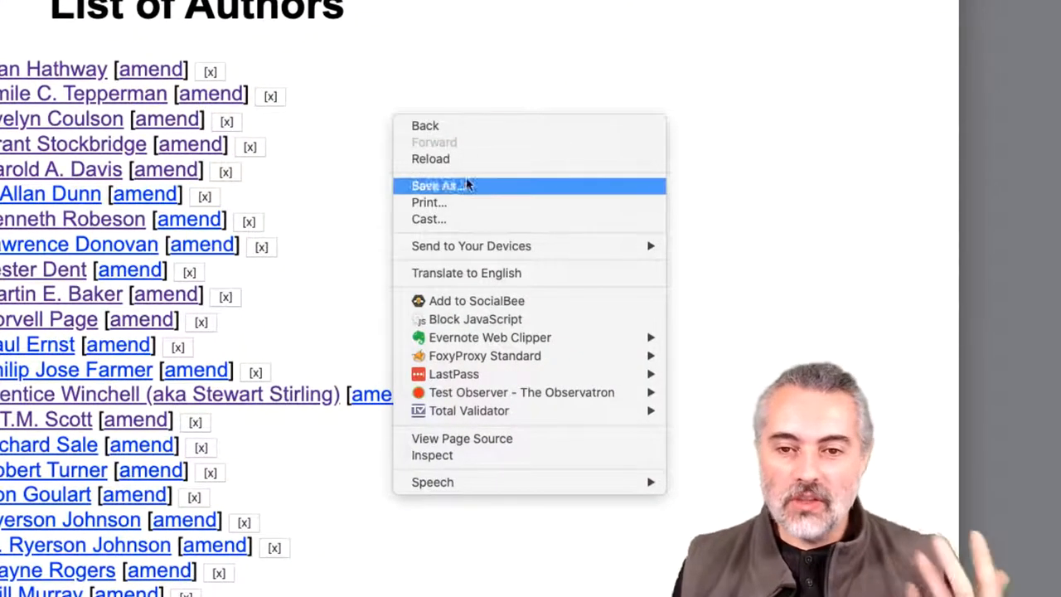
{"action": "left_click", "coordinate": [432, 455]}
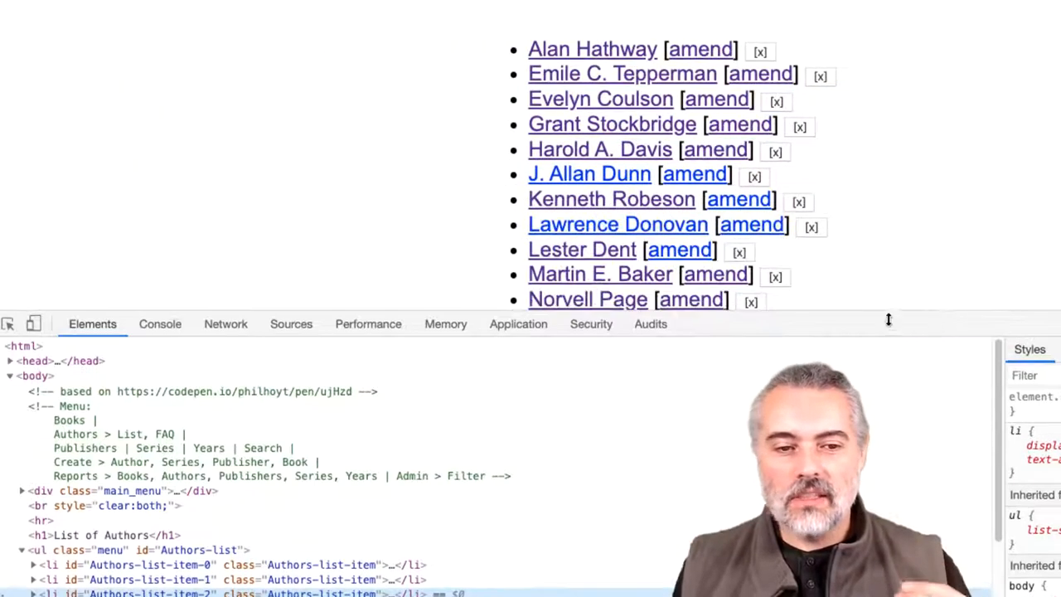
Switch DevTools to the Network panel filtered to XHR requests.
{"action": "left_click", "coordinate": [226, 324]}
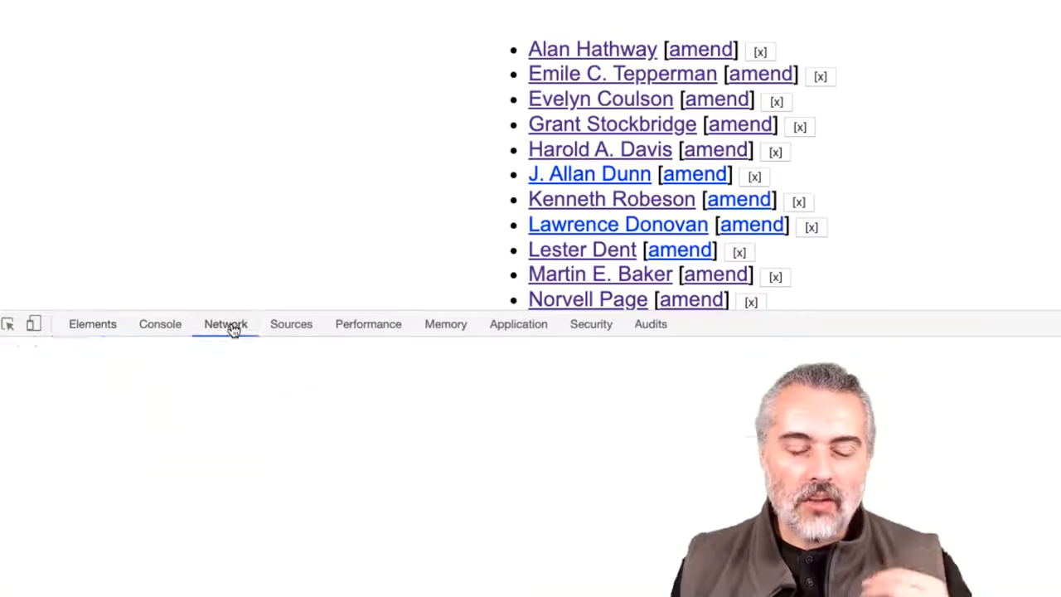
{"action": "left_click", "coordinate": [225, 323]}
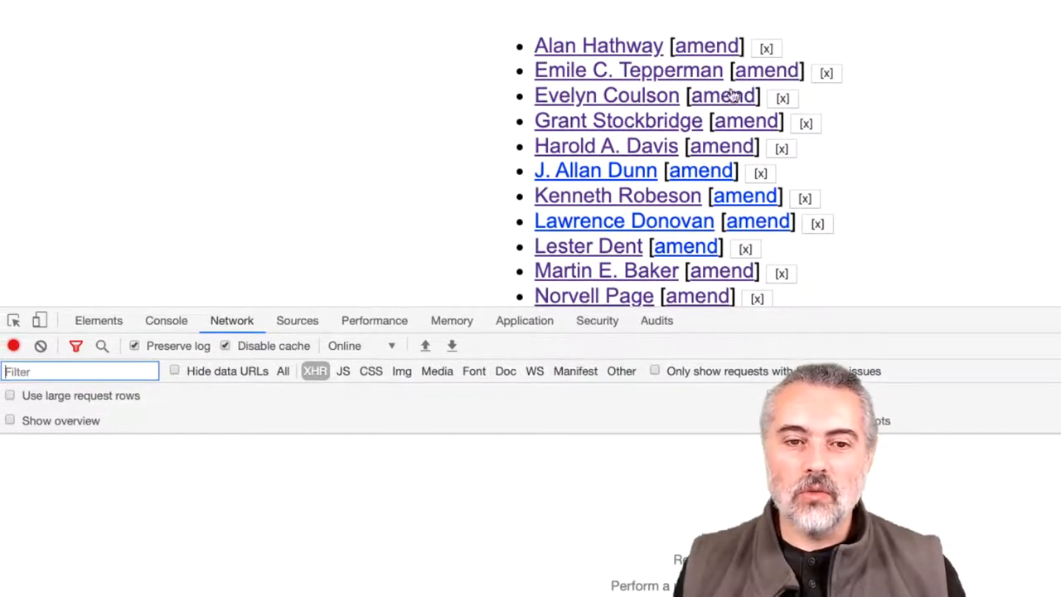
{"action": "mouse_move", "coordinate": [461, 485]}
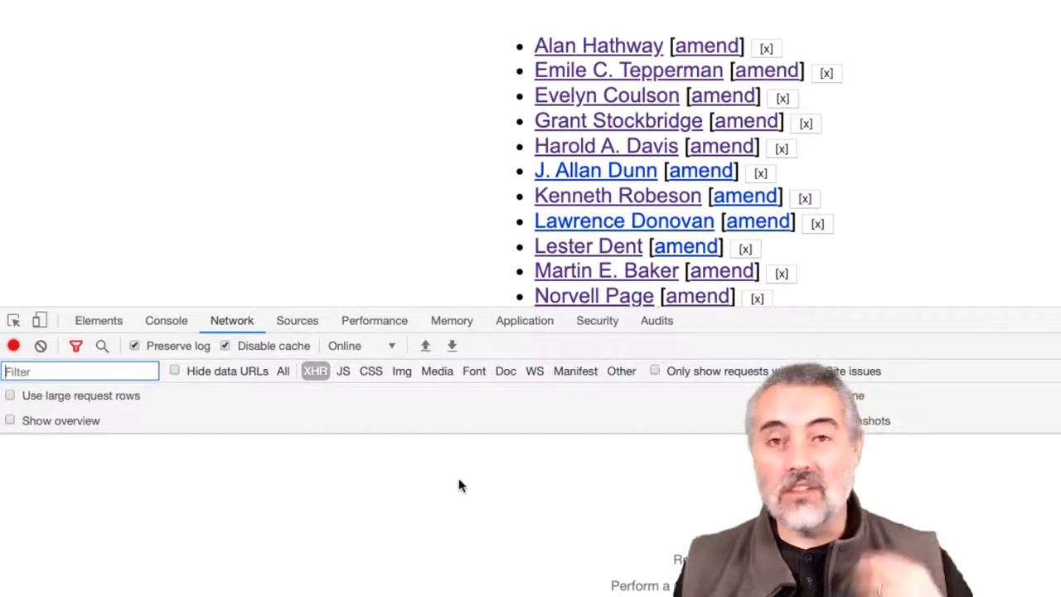
{"action": "mouse_move", "coordinate": [450, 492]}
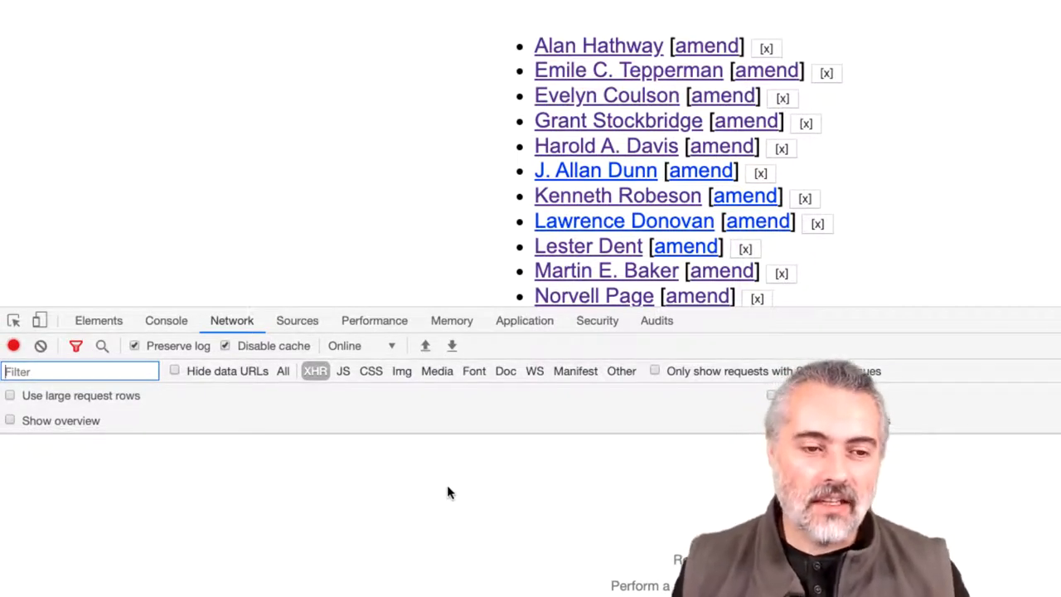
{"action": "mouse_move", "coordinate": [291, 456]}
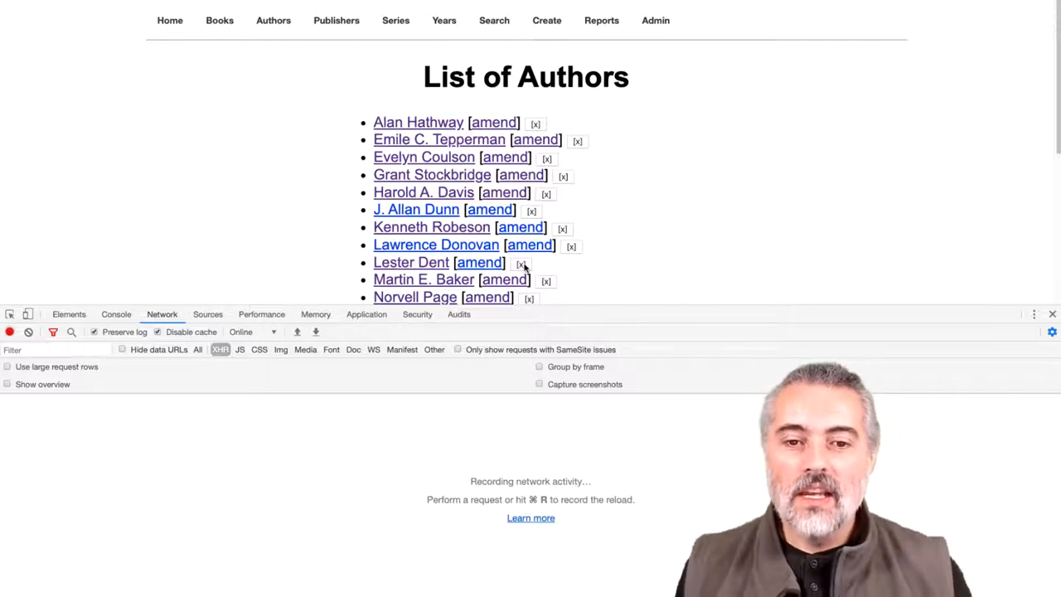
Delete author Lester Dent and confirm the removal in the dialog.
{"action": "left_click", "coordinate": [521, 263]}
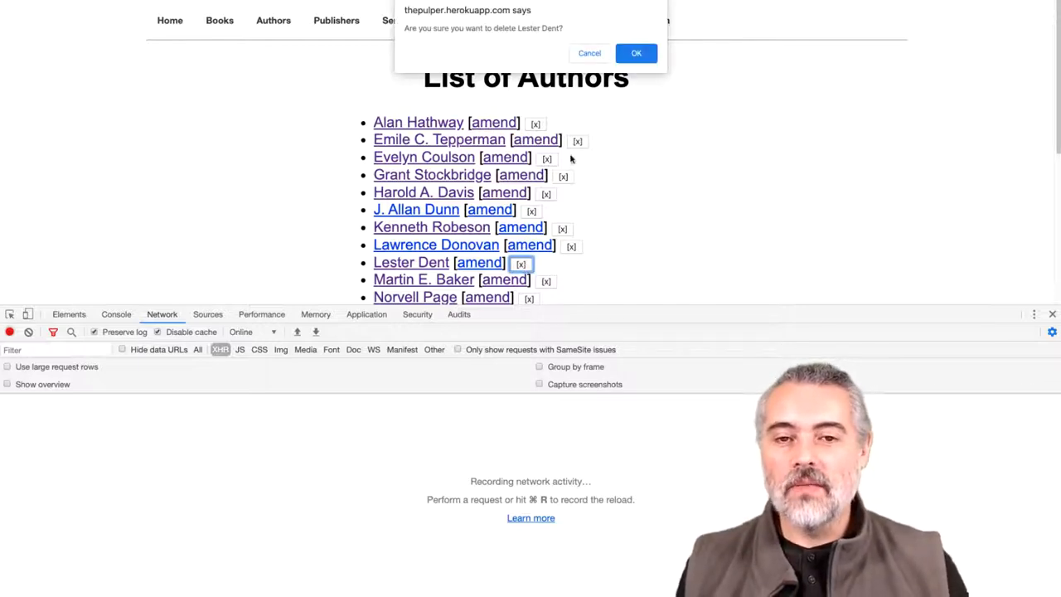
{"action": "left_click", "coordinate": [636, 53]}
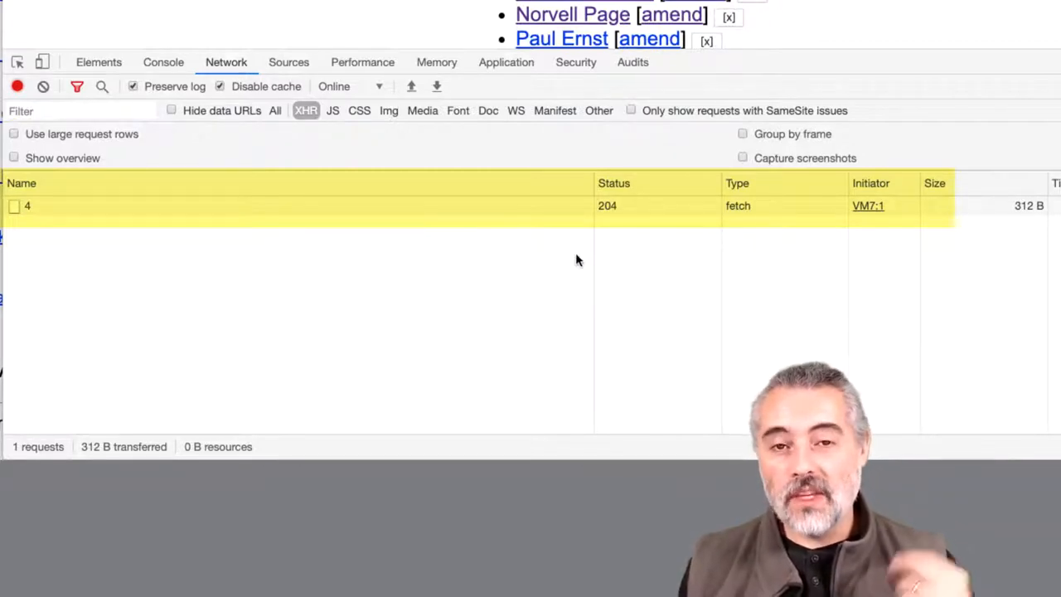
{"action": "mouse_move", "coordinate": [518, 216]}
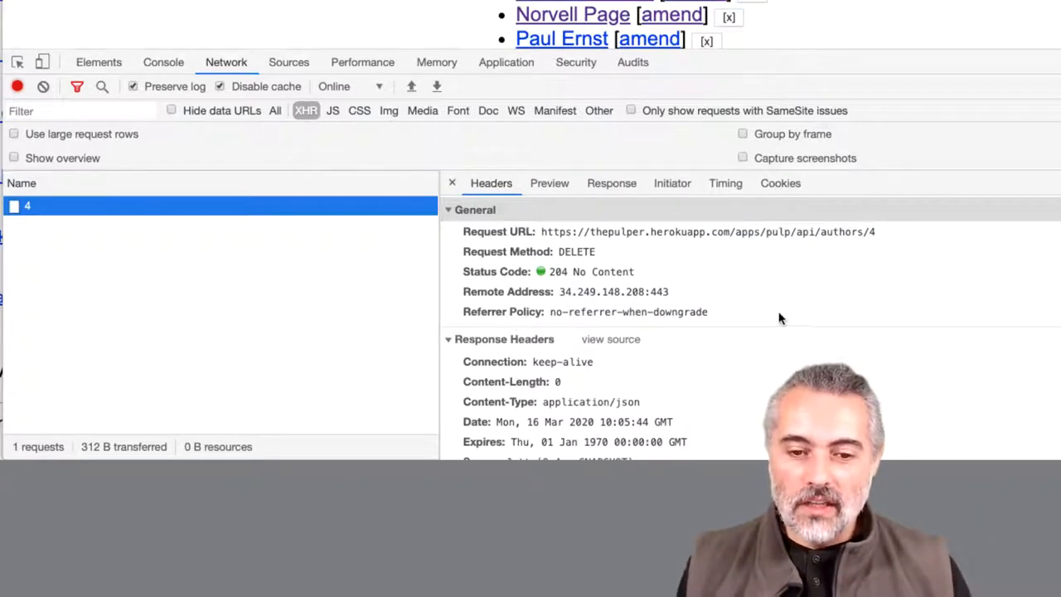
{"action": "mouse_move", "coordinate": [776, 293]}
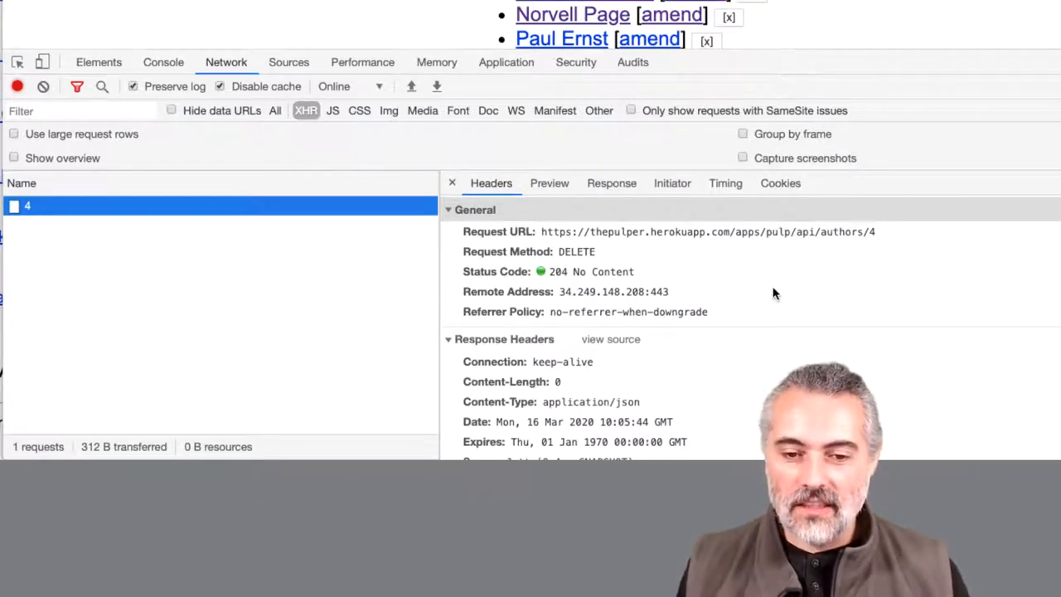
{"action": "mouse_move", "coordinate": [825, 281]}
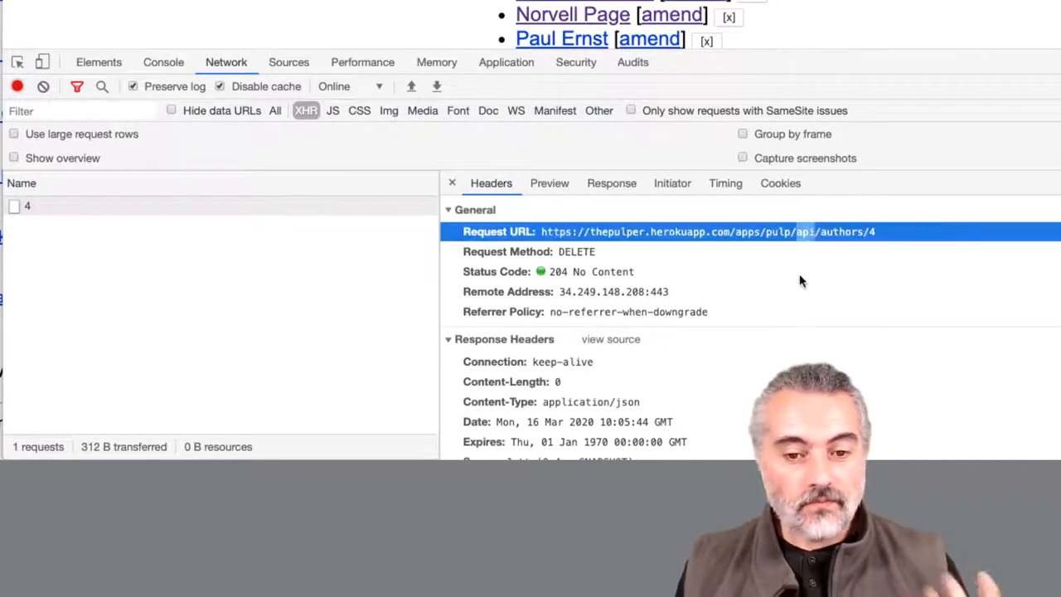
Inspect the request headers showing DELETE to the authors/4 API with 204 No Content.
{"action": "left_click", "coordinate": [591, 271]}
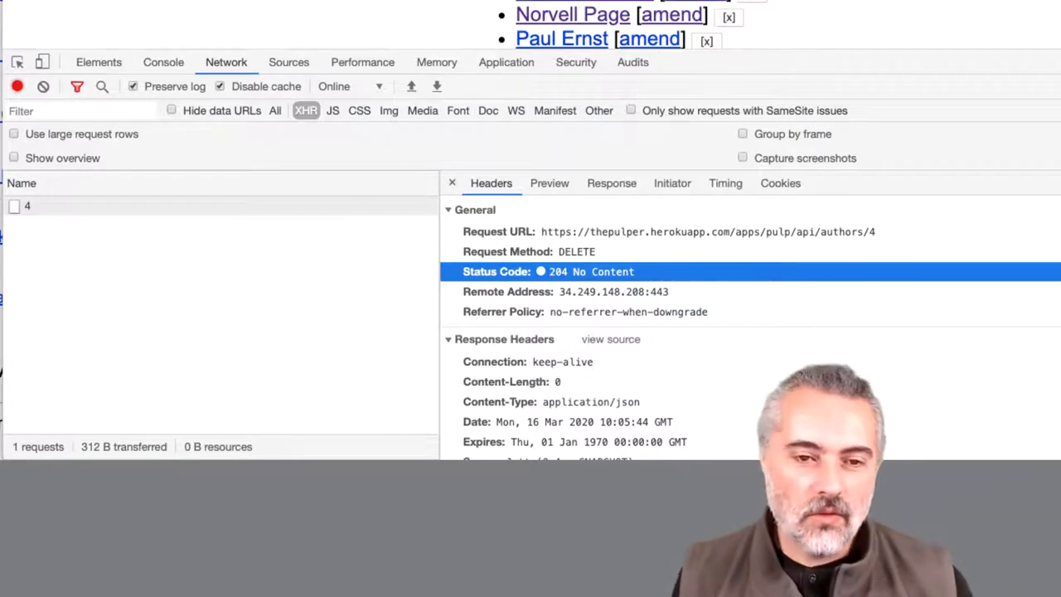
{"action": "mouse_move", "coordinate": [561, 291]}
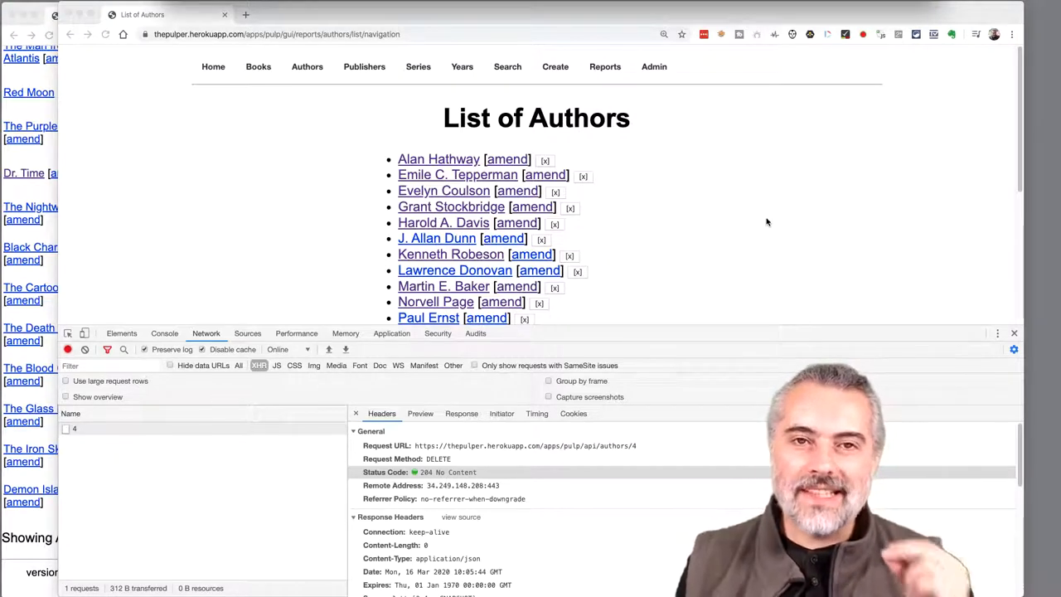
{"action": "mouse_move", "coordinate": [614, 202]}
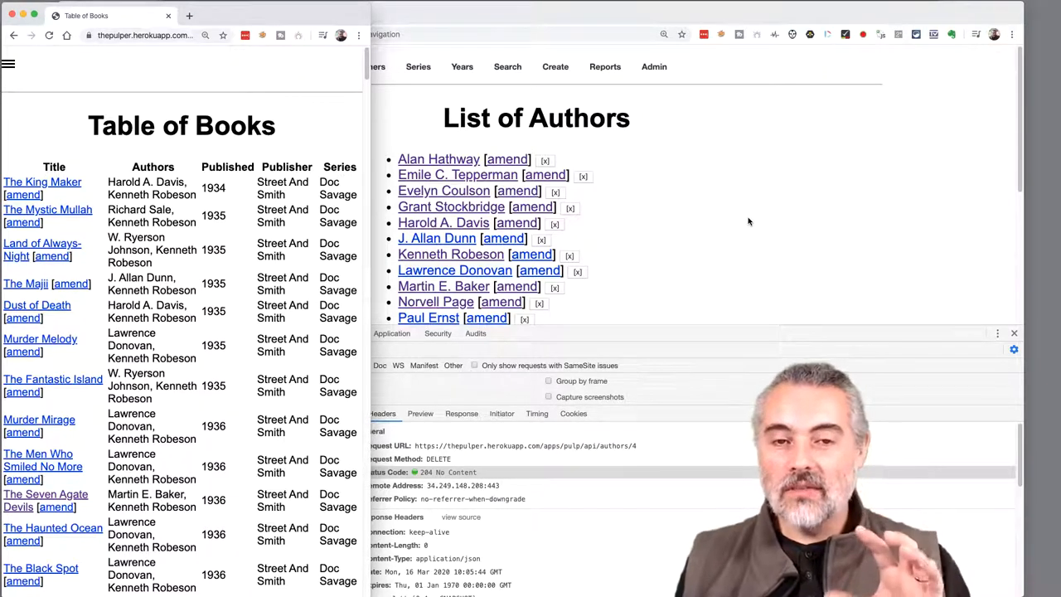
{"action": "mouse_move", "coordinate": [746, 213]}
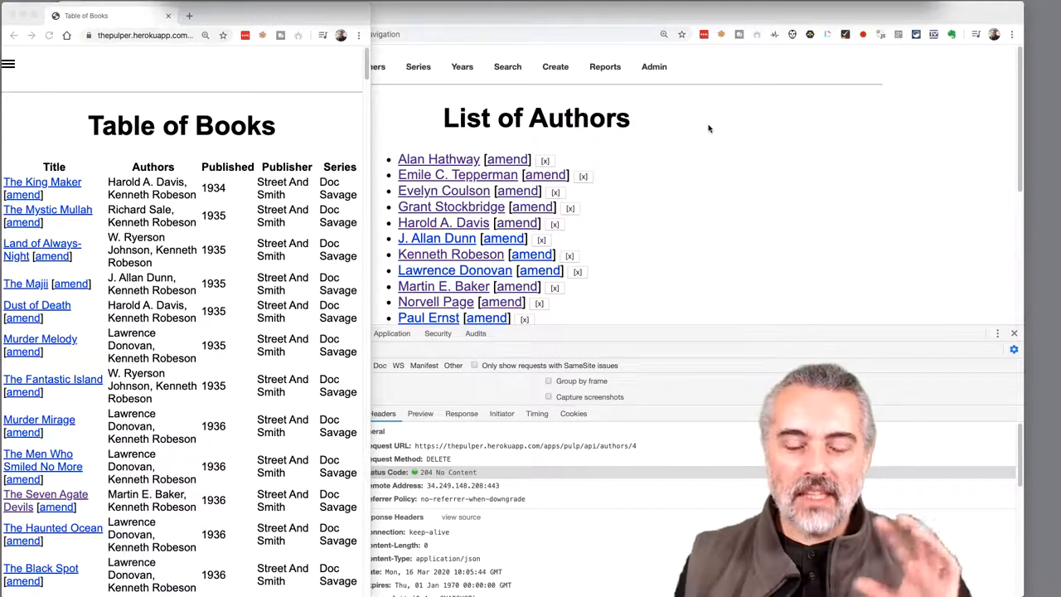
{"action": "mouse_move", "coordinate": [709, 150]}
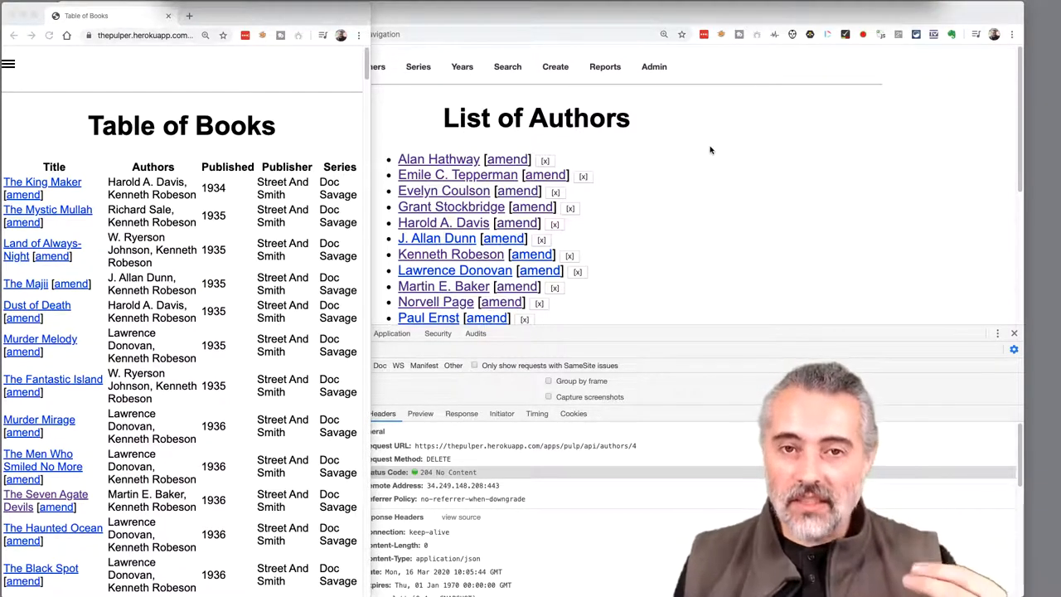